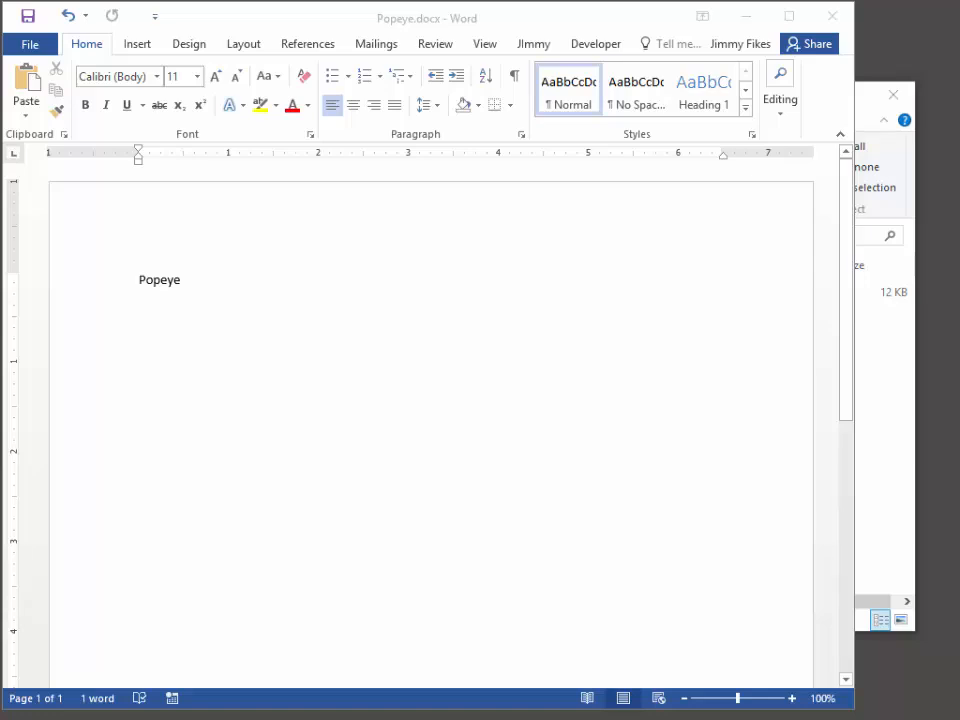
{"action": "mouse_move", "coordinate": [435, 389]}
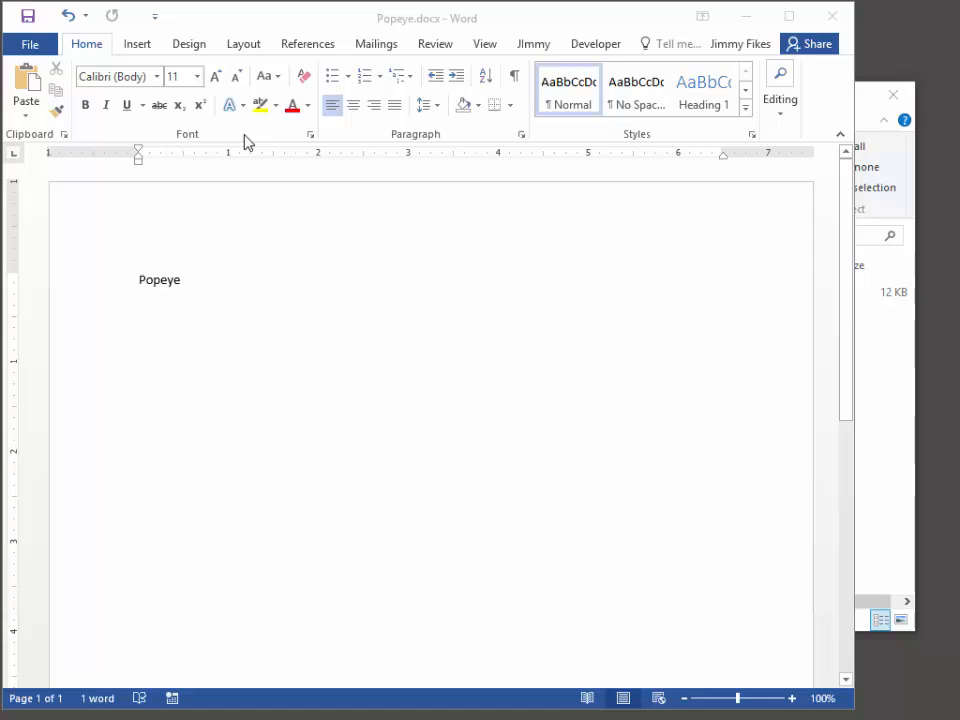
{"action": "mouse_move", "coordinate": [400, 25]}
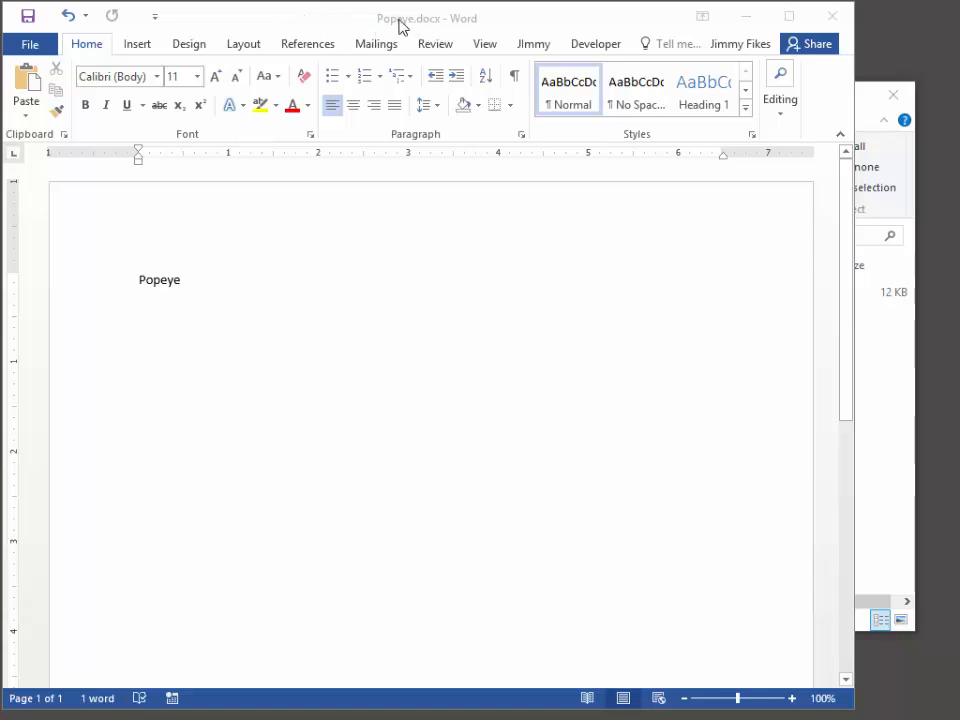
{"action": "mouse_move", "coordinate": [418, 30]}
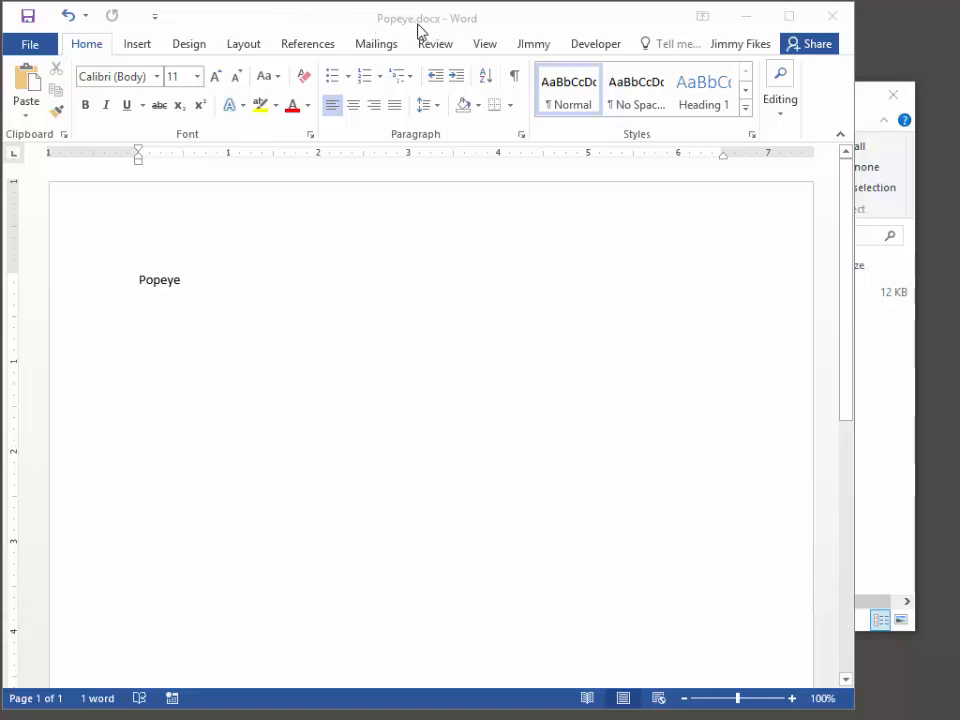
{"action": "mouse_move", "coordinate": [628, 197]}
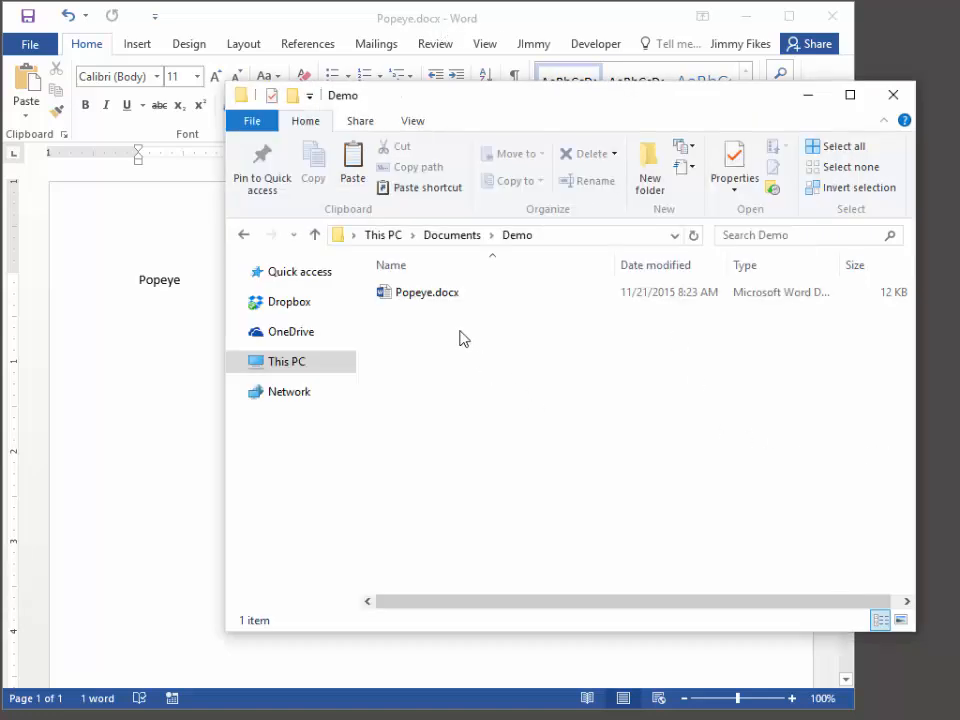
Bring the Documents > Demo Explorer window forward and minimize Word.
{"action": "left_click", "coordinate": [517, 234]}
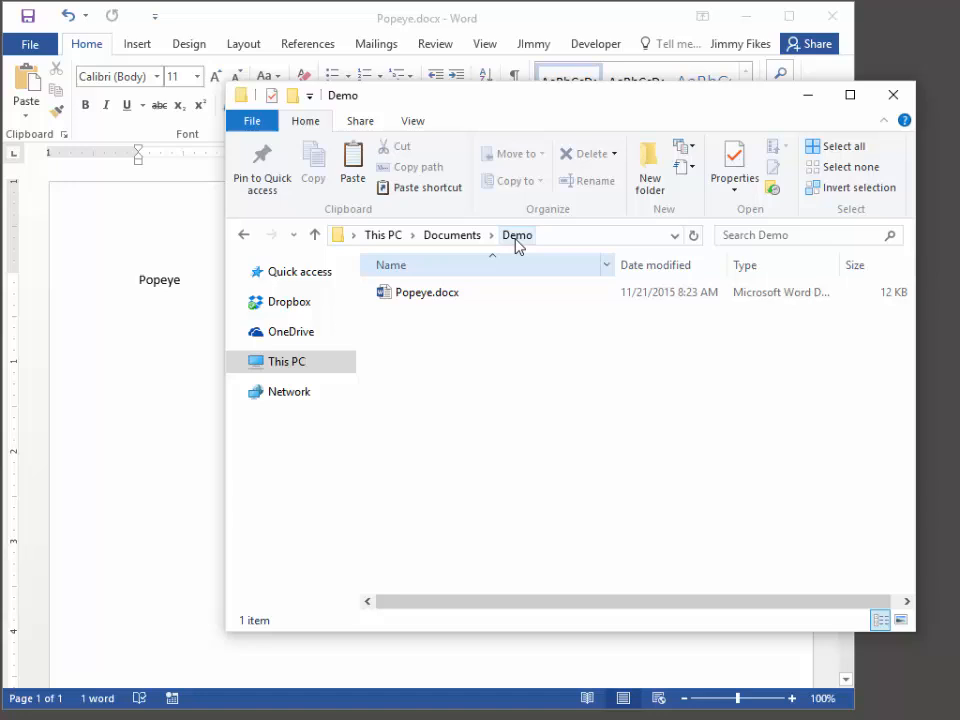
{"action": "left_click", "coordinate": [427, 292]}
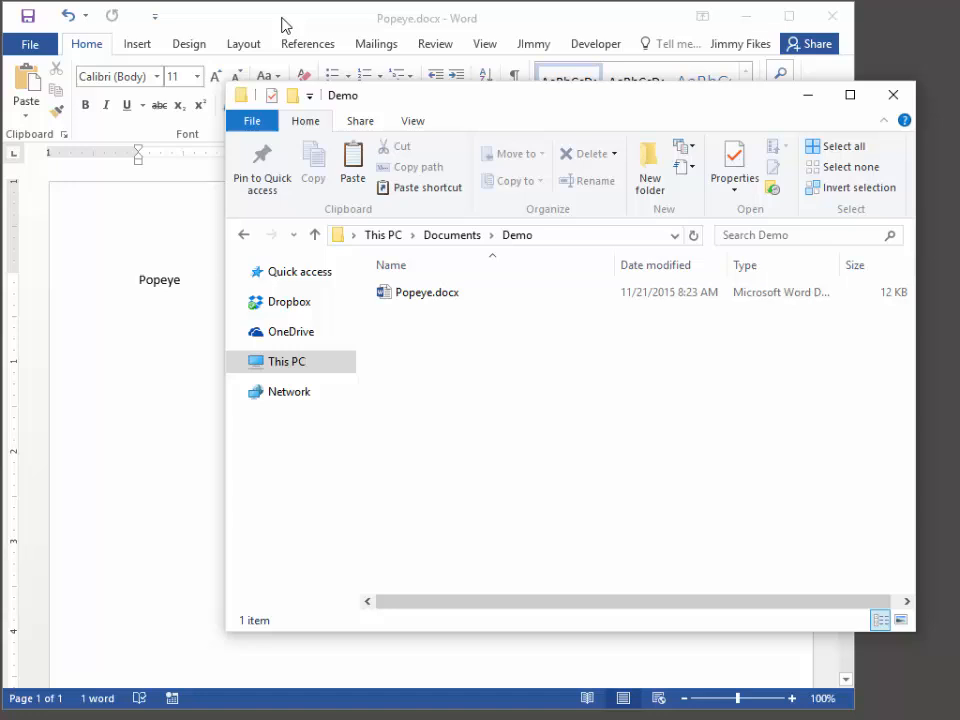
{"action": "mouse_move", "coordinate": [358, 33]}
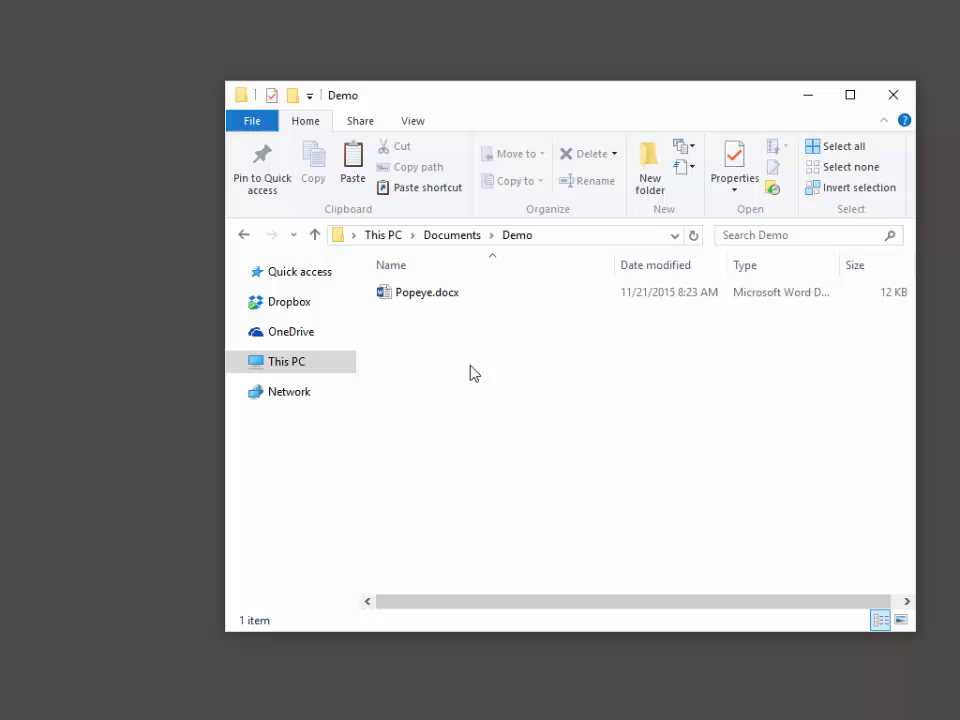
Turn File name extensions off and back on, so Popeye.docx shows .docx again.
{"action": "left_click", "coordinate": [427, 292]}
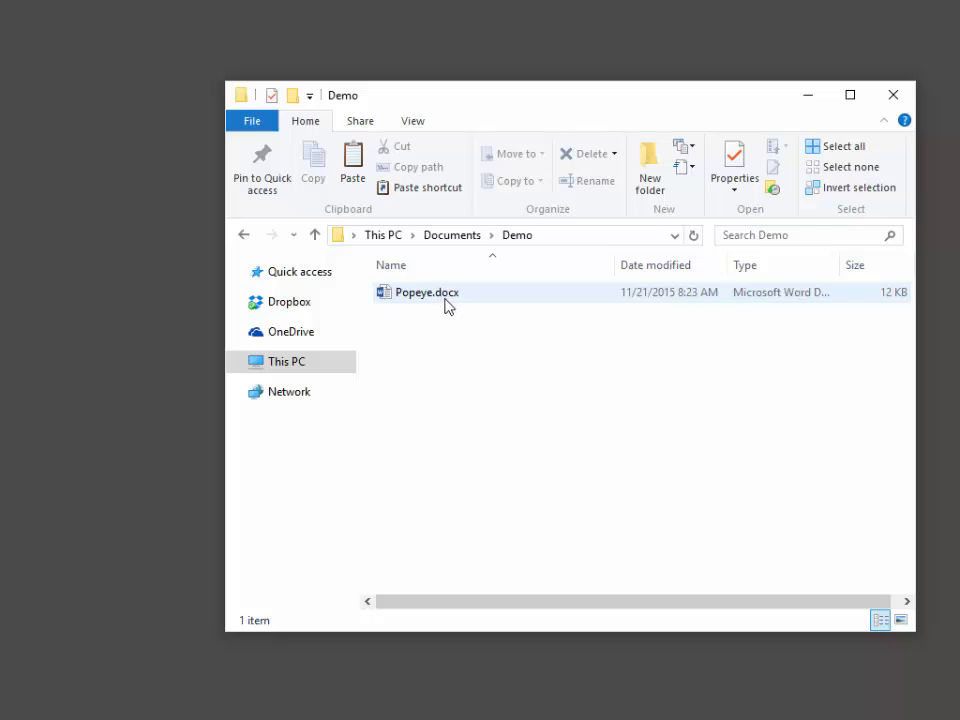
{"action": "mouse_move", "coordinate": [455, 306]}
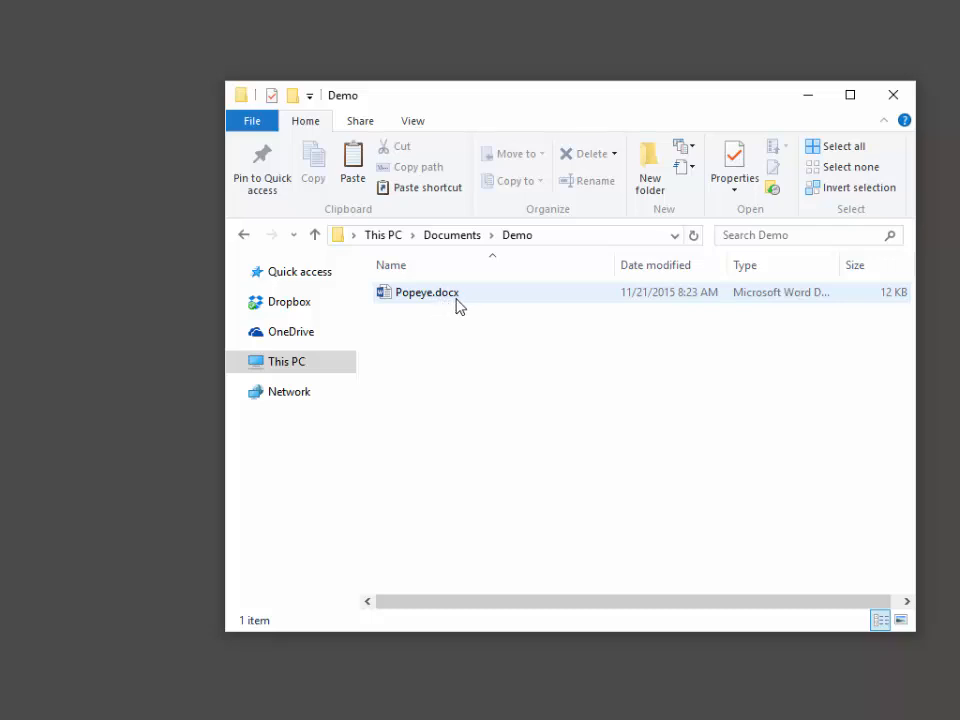
{"action": "mouse_move", "coordinate": [452, 308]}
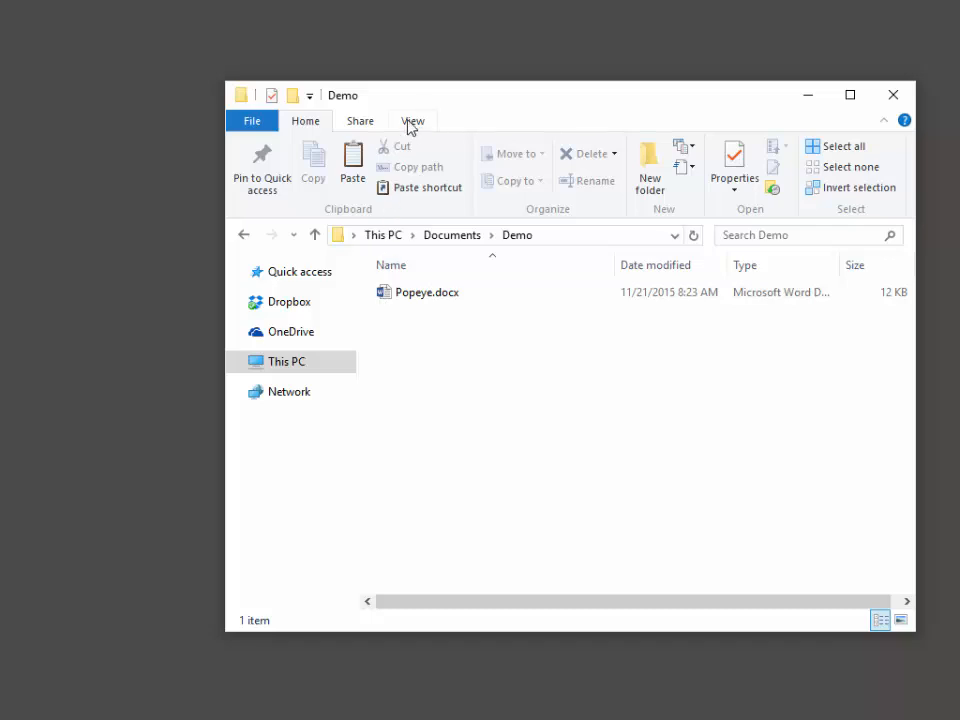
{"action": "left_click", "coordinate": [412, 120]}
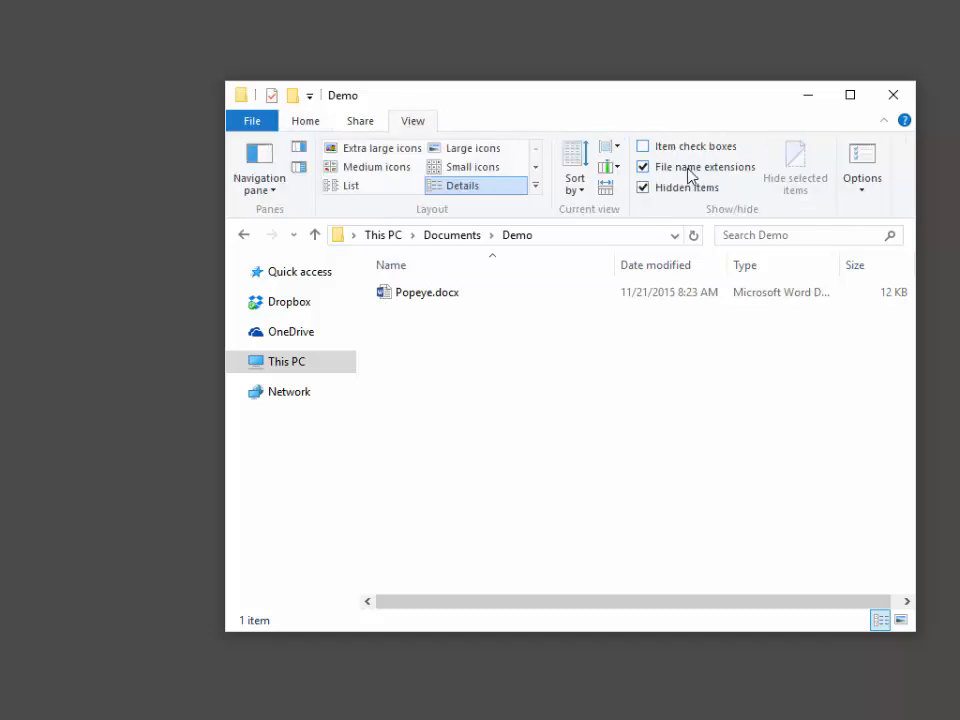
{"action": "mouse_move", "coordinate": [700, 167]}
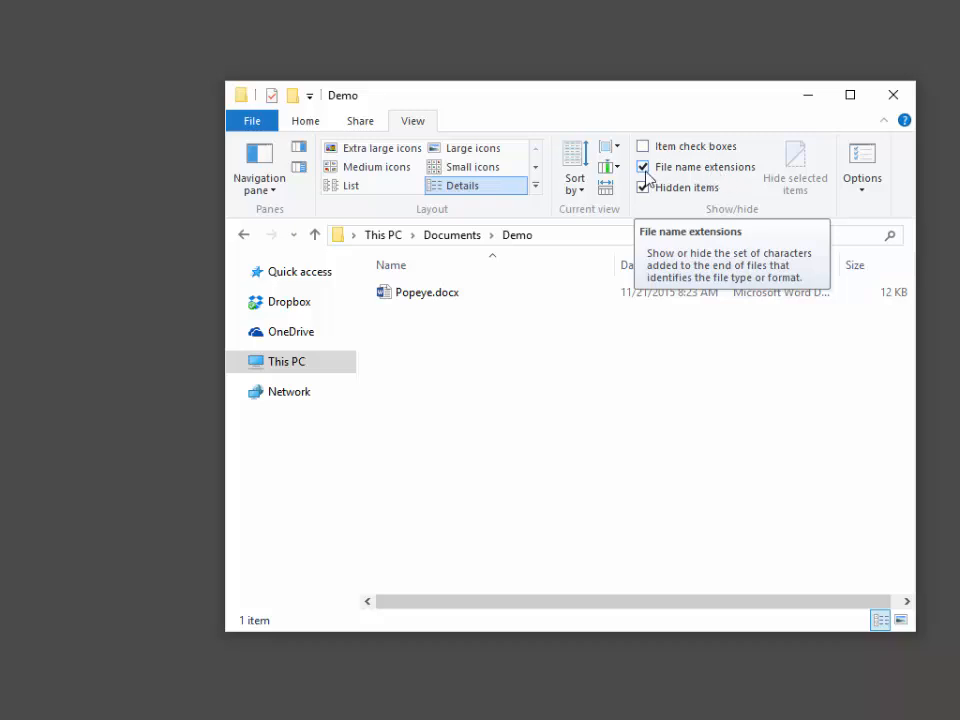
{"action": "left_click", "coordinate": [643, 167]}
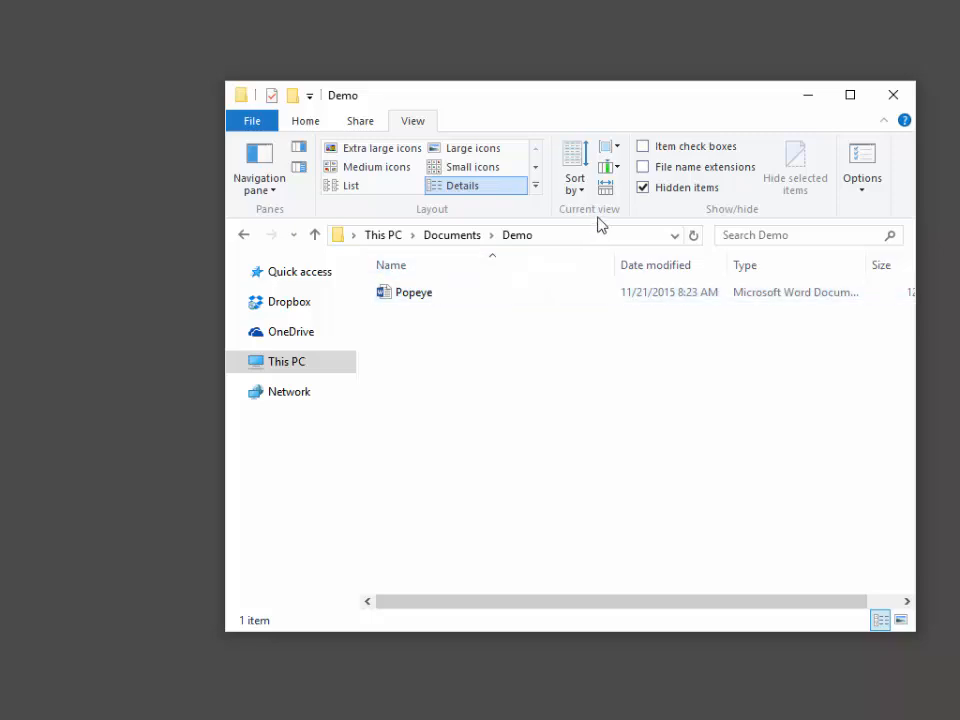
{"action": "left_click", "coordinate": [413, 292]}
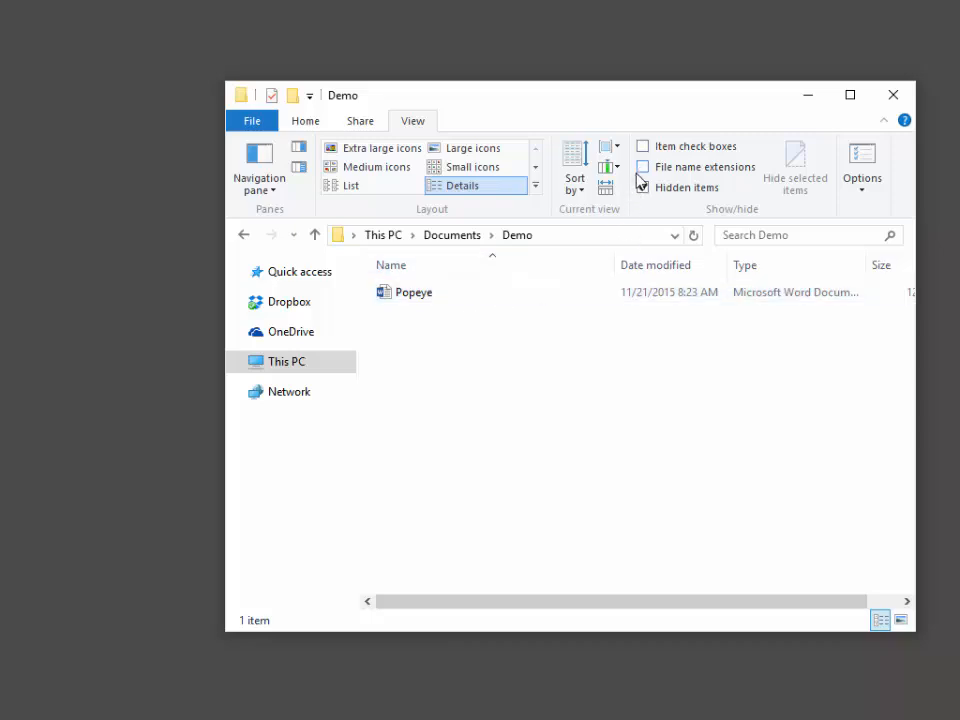
{"action": "left_click", "coordinate": [643, 167]}
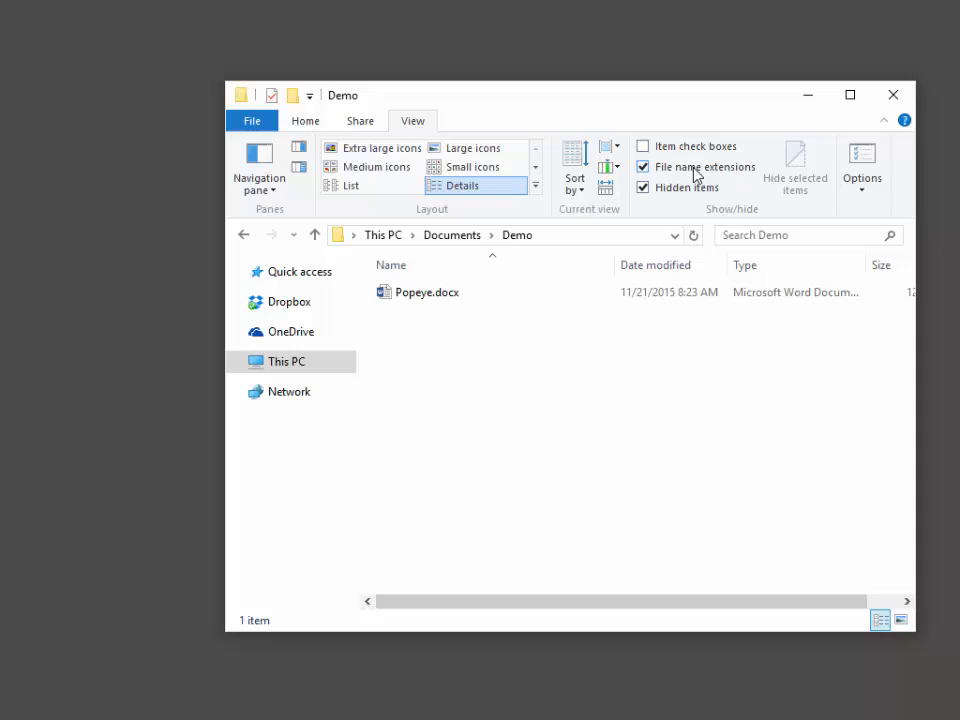
{"action": "mouse_move", "coordinate": [807, 181]}
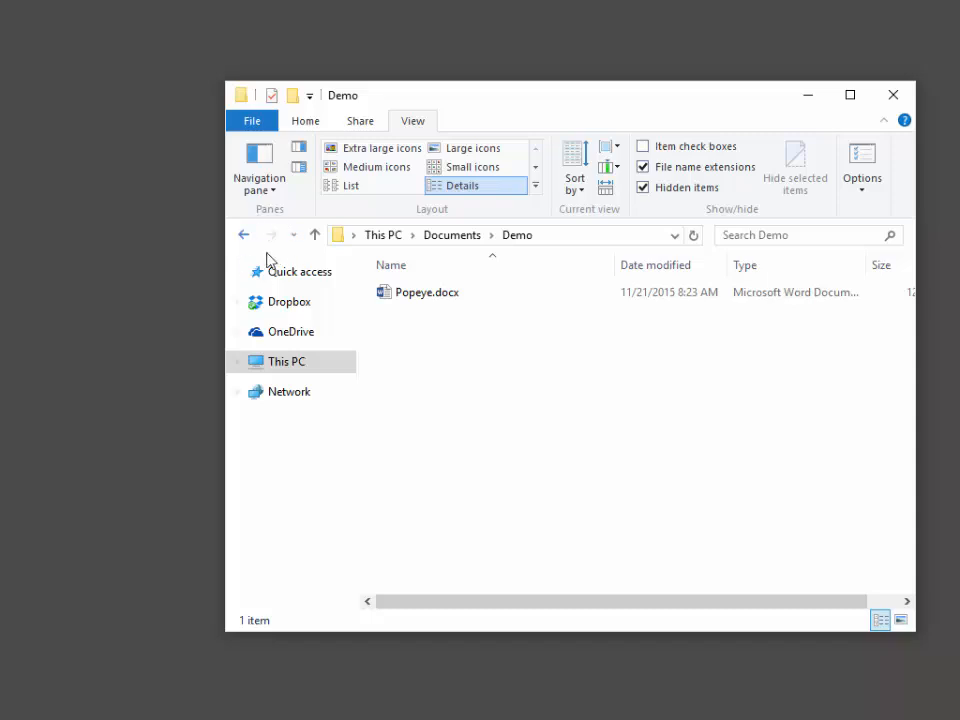
{"action": "mouse_move", "coordinate": [508, 221]}
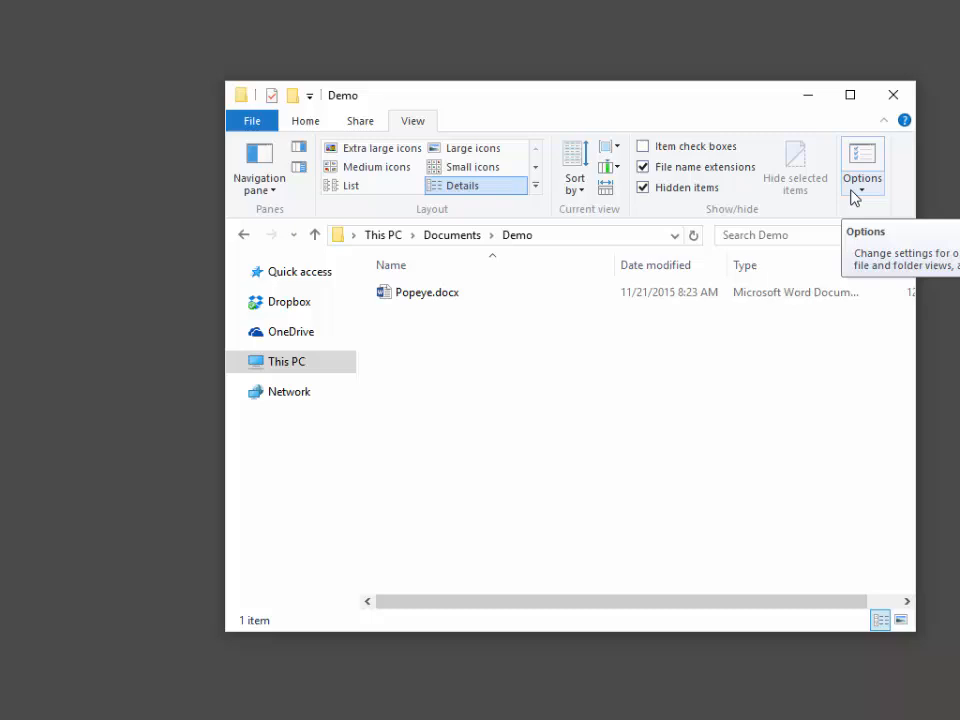
Uncheck 'Hide extensions for known file types' in Folder Options and apply with OK.
{"action": "left_click", "coordinate": [862, 160]}
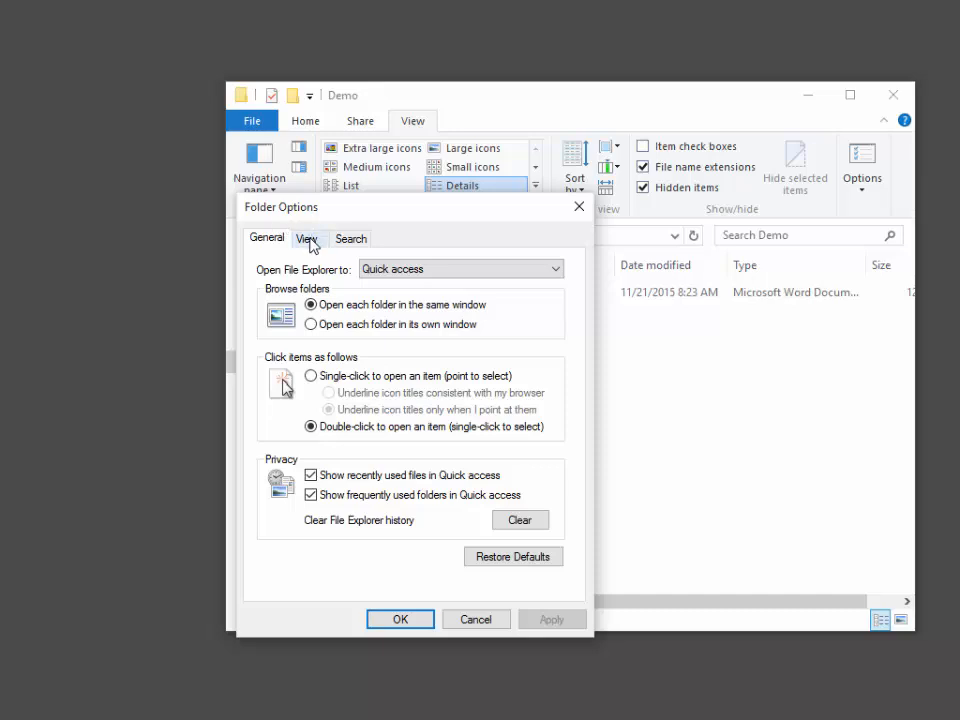
{"action": "left_click", "coordinate": [306, 238]}
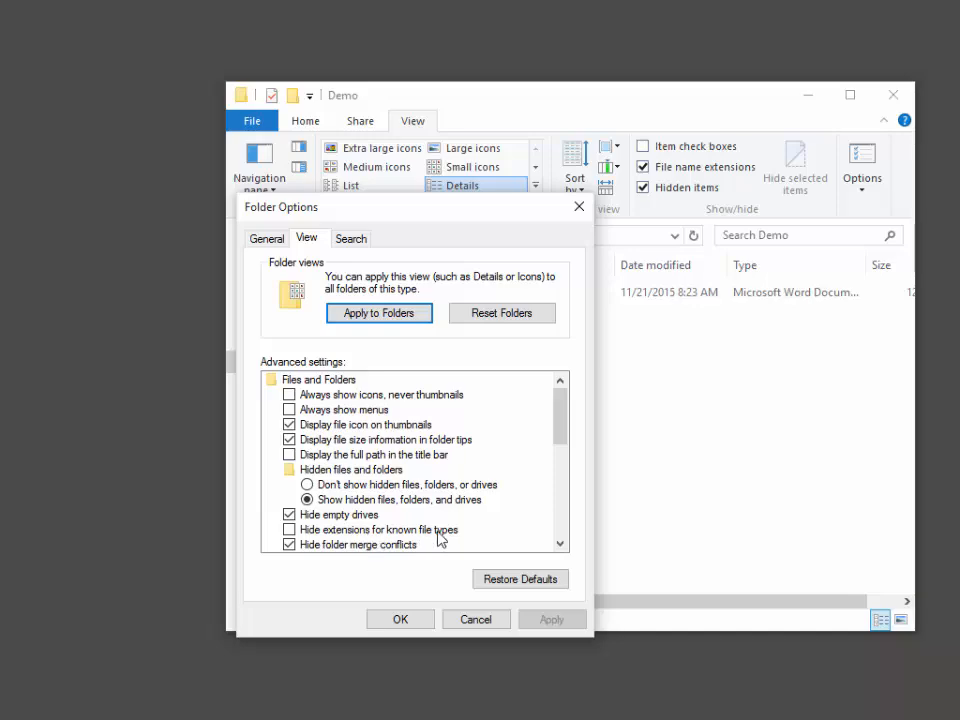
{"action": "mouse_move", "coordinate": [430, 248]}
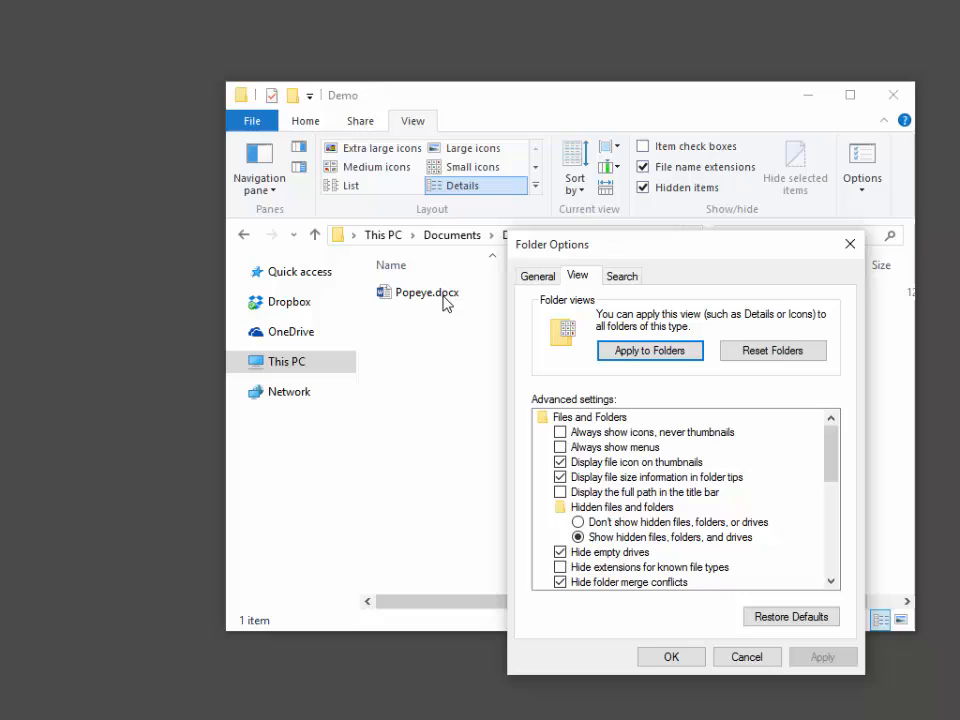
{"action": "mouse_move", "coordinate": [443, 303]}
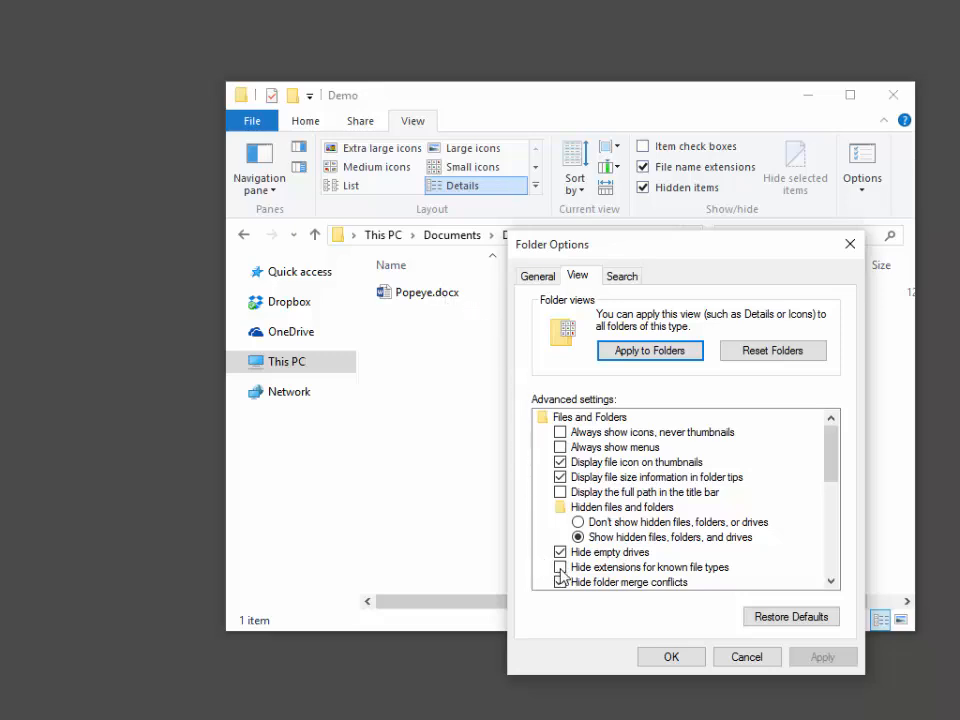
{"action": "left_click", "coordinate": [560, 567]}
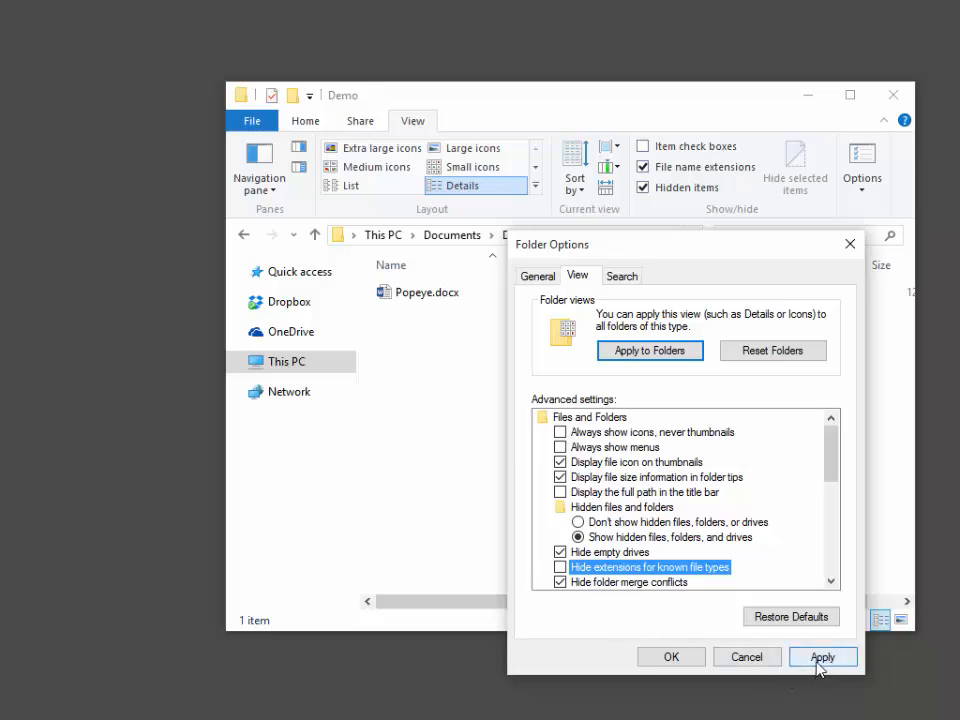
{"action": "left_click", "coordinate": [821, 657]}
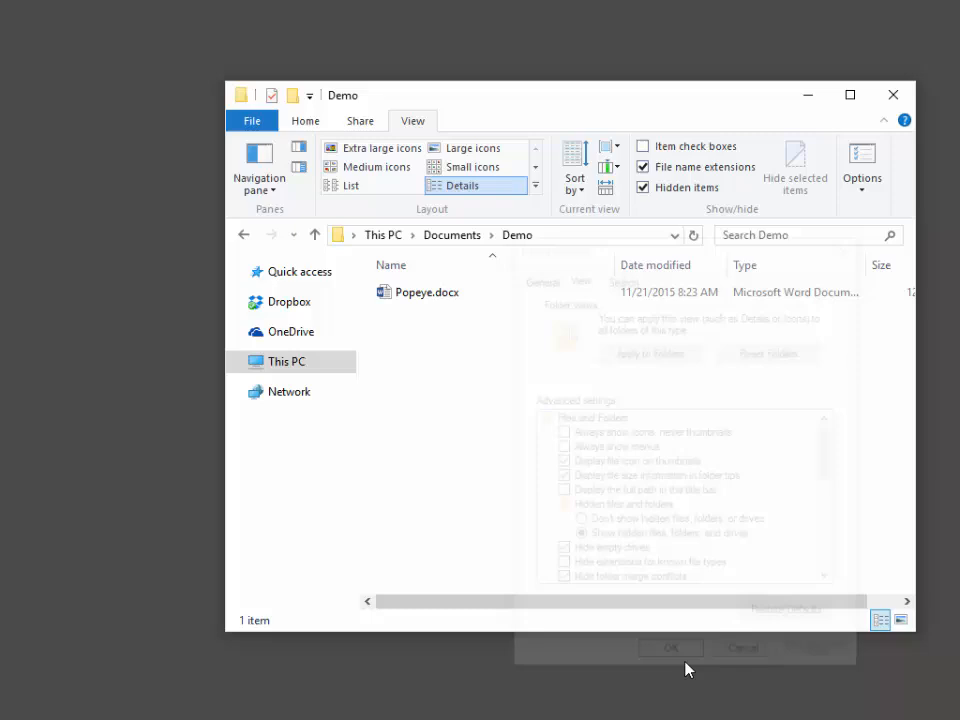
Select Popeye.docx and choose Rename from its context menu.
{"action": "left_click", "coordinate": [670, 648]}
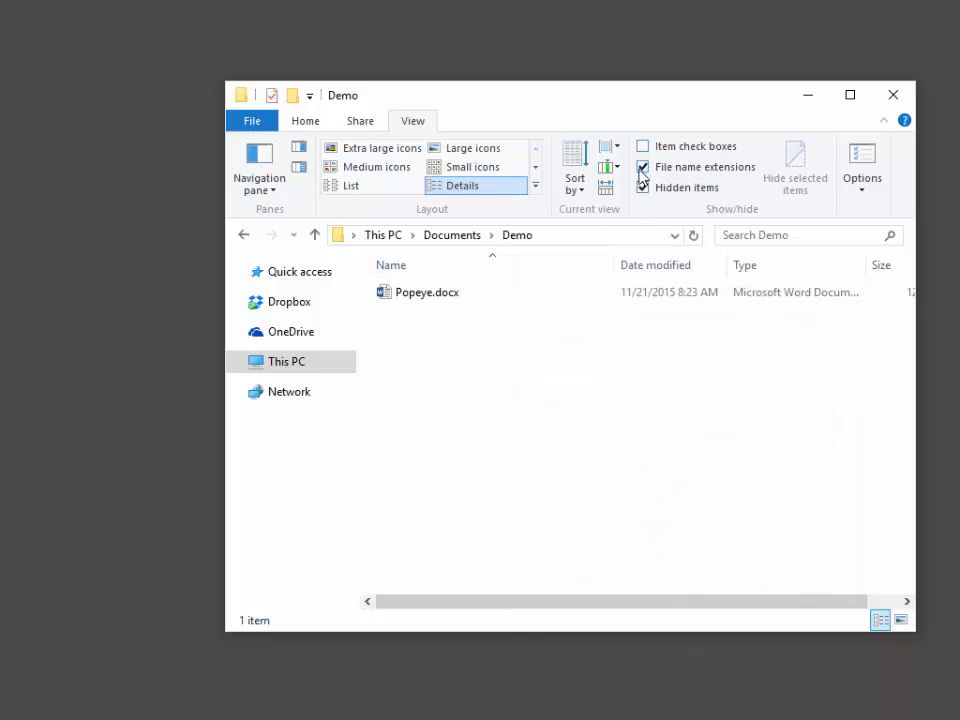
{"action": "mouse_move", "coordinate": [642, 167]}
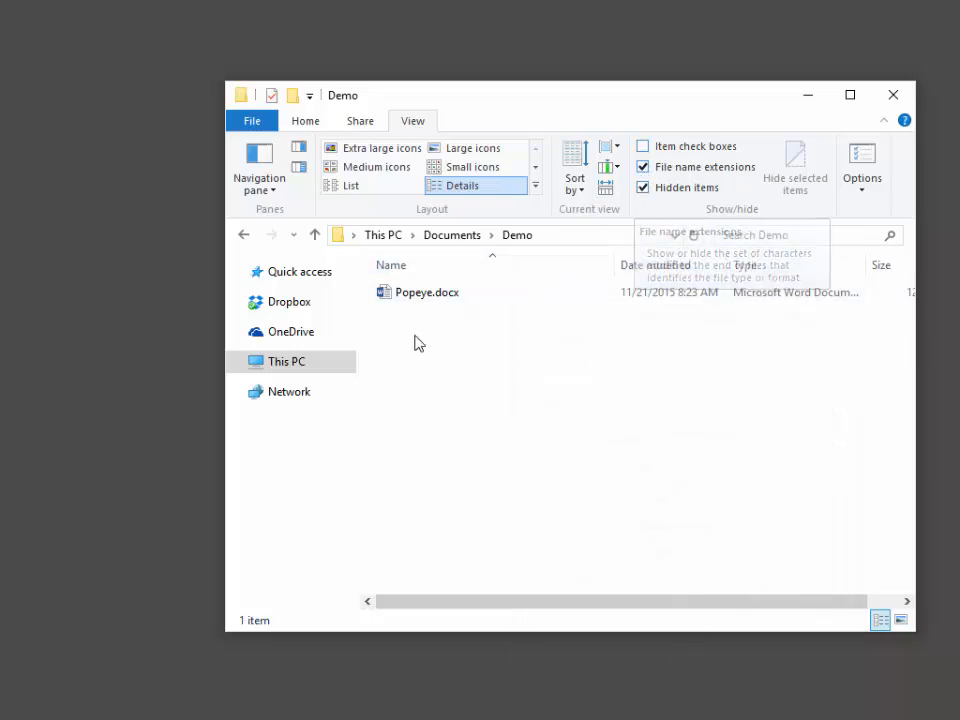
{"action": "left_click", "coordinate": [427, 292]}
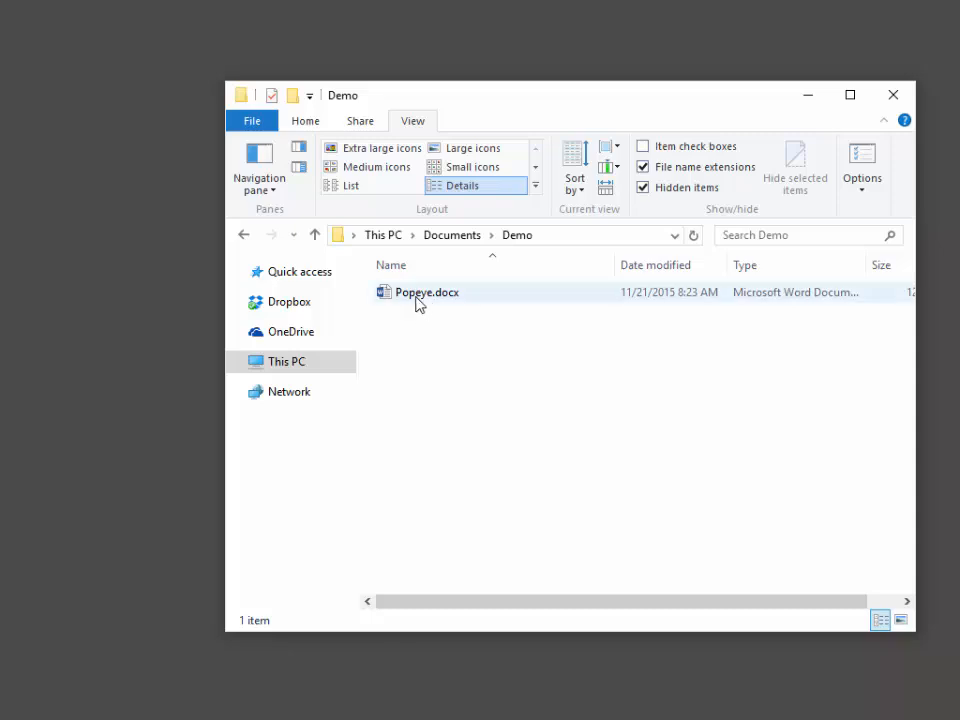
{"action": "right_click", "coordinate": [427, 292]}
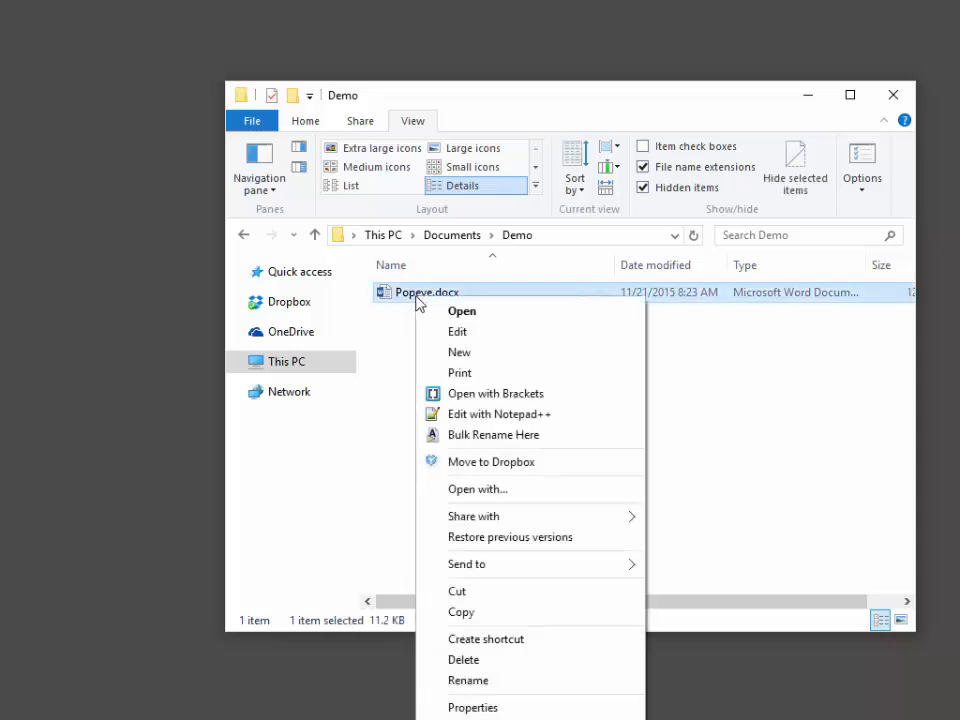
{"action": "mouse_move", "coordinate": [463, 659]}
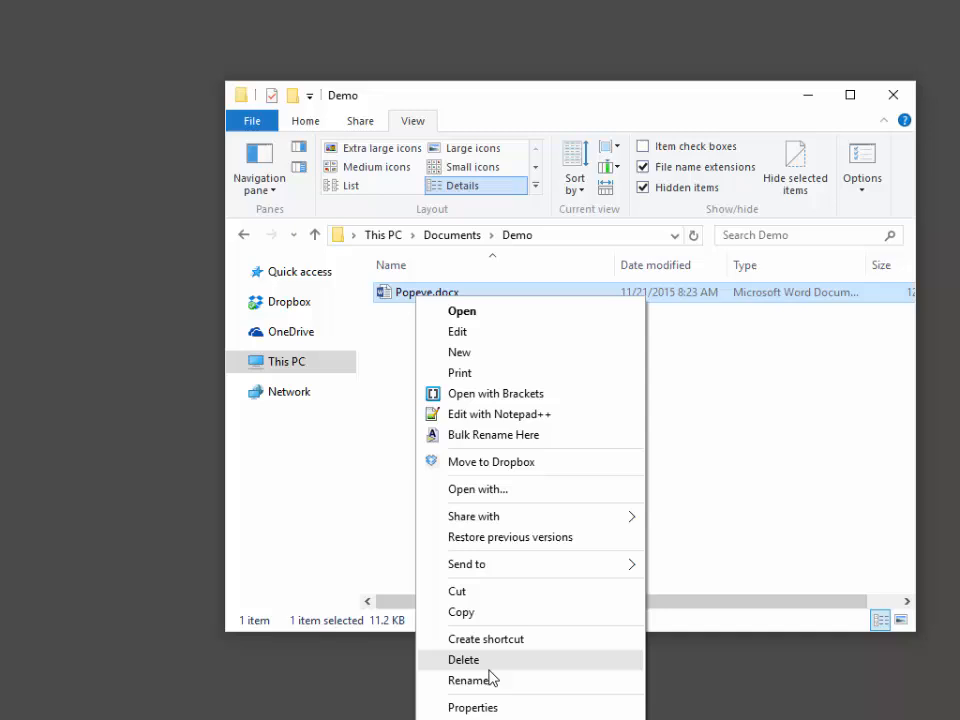
{"action": "left_click", "coordinate": [660, 426]}
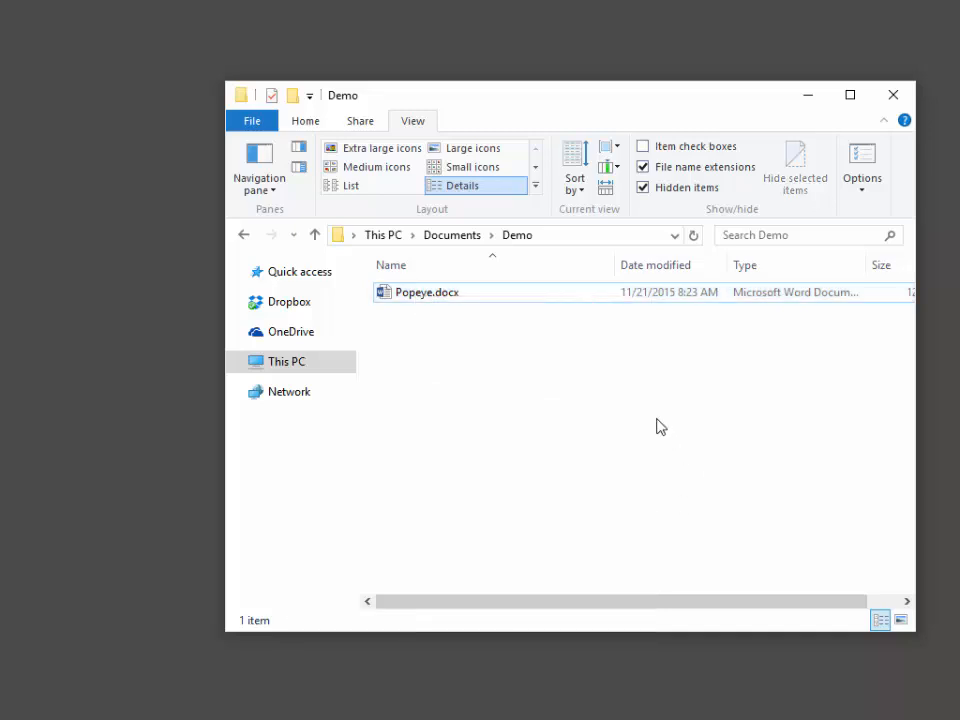
{"action": "left_click", "coordinate": [427, 291]}
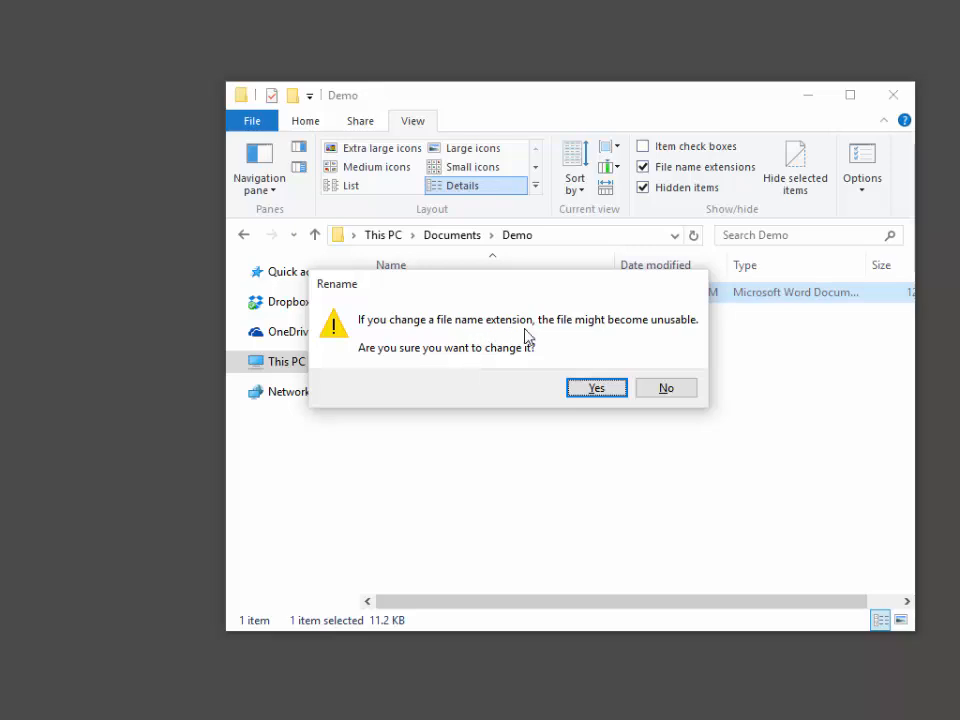
{"action": "mouse_move", "coordinate": [665, 332]}
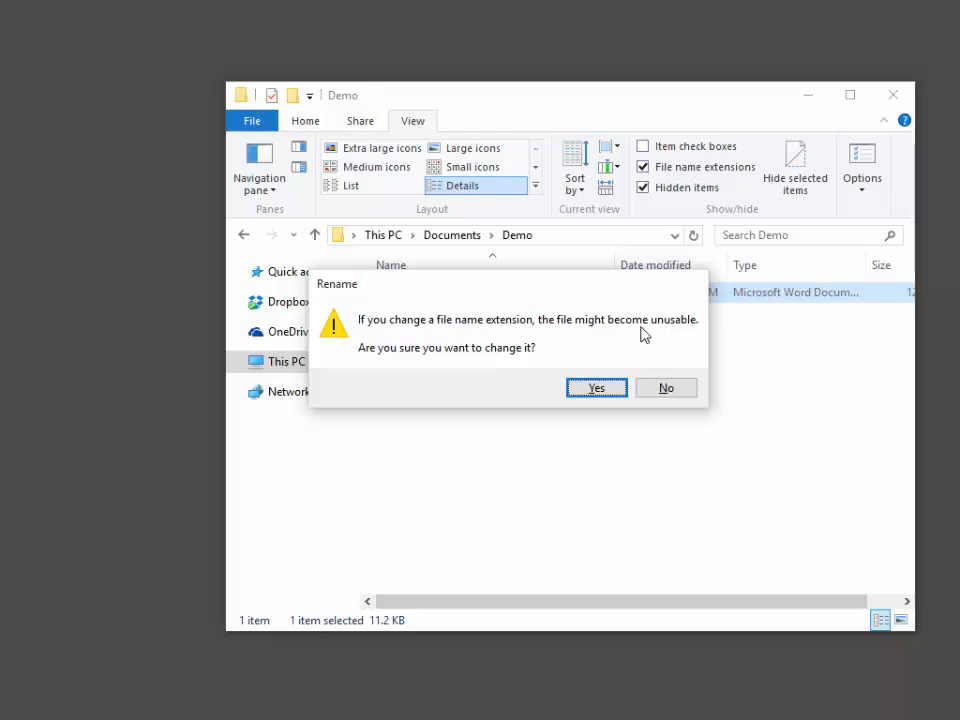
{"action": "mouse_move", "coordinate": [525, 374]}
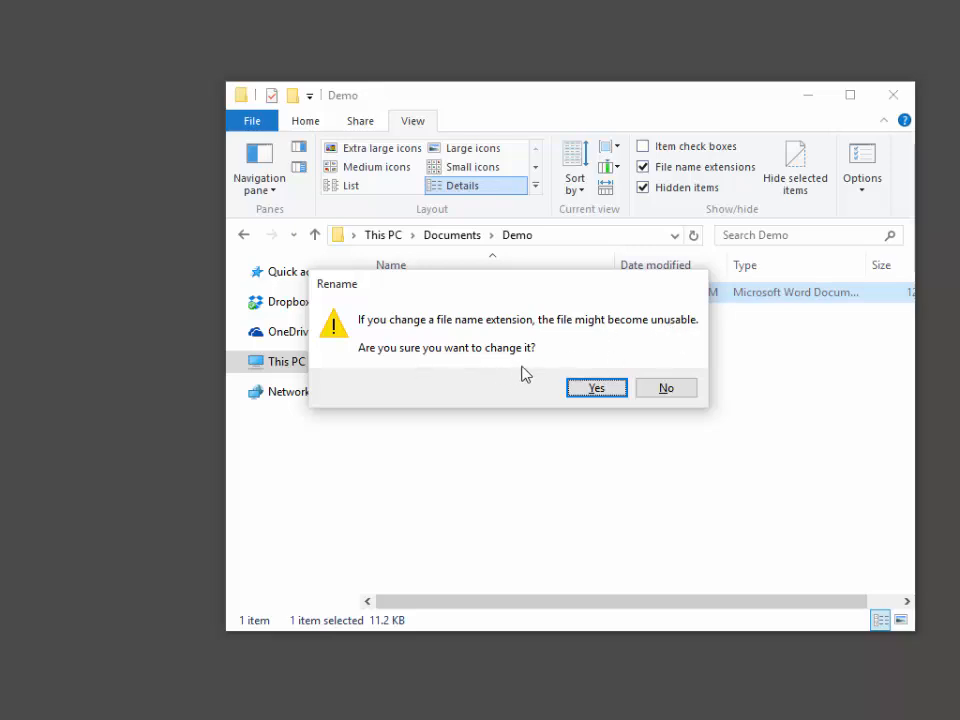
Confirm the extension change so the file becomes Popeye.docx.zip.
{"action": "left_click", "coordinate": [596, 388]}
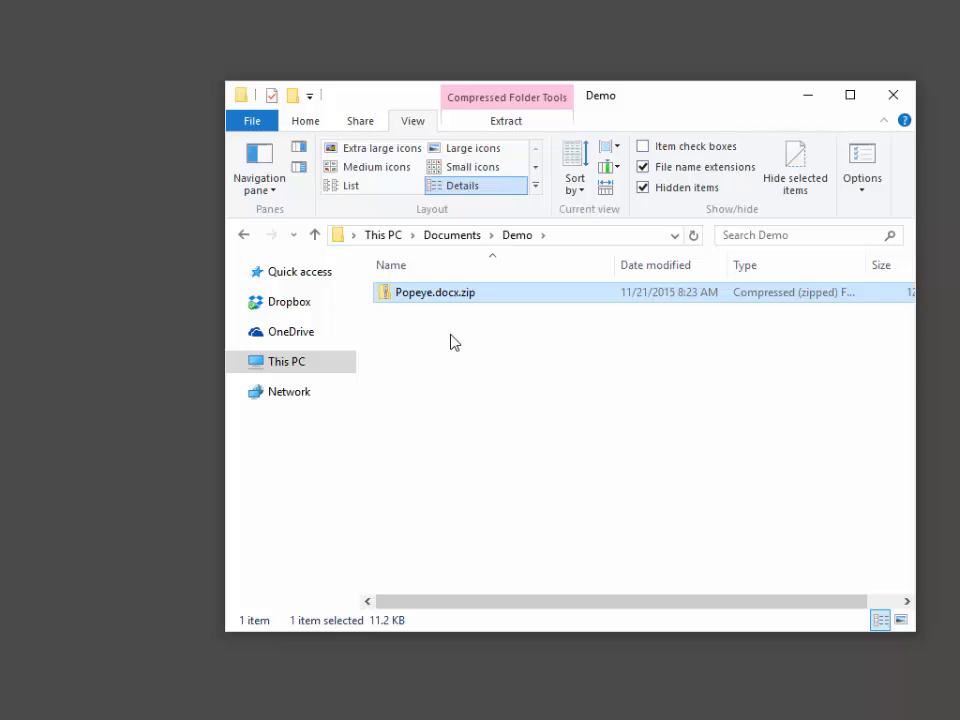
{"action": "mouse_move", "coordinate": [468, 316]}
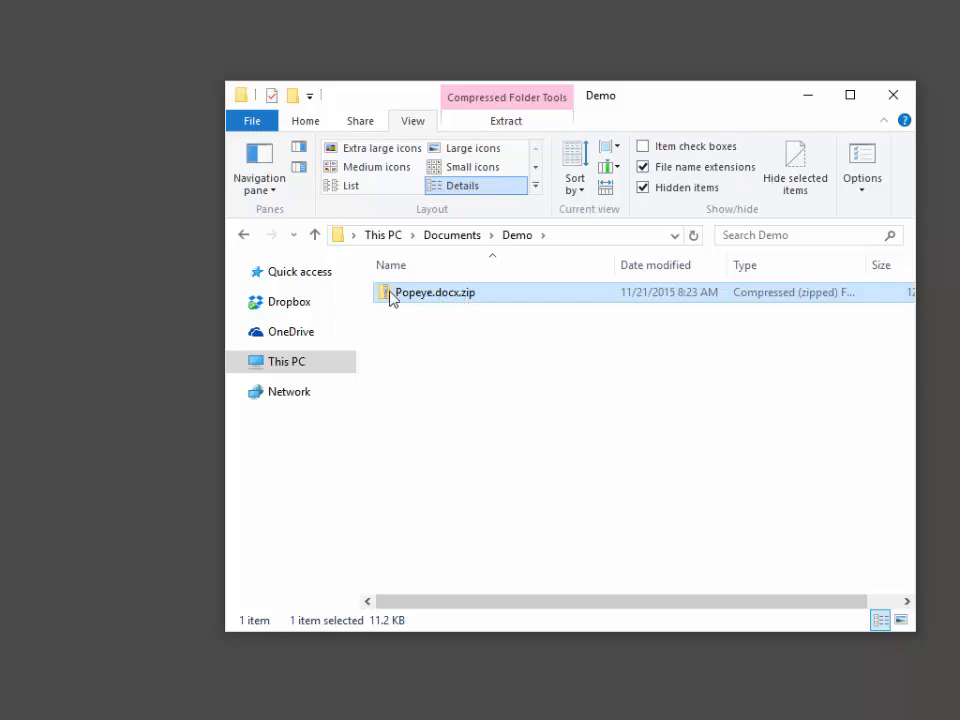
Extract Popeye.docx.zip with Extract All to the default Popeye.docx folder in Demo.
{"action": "right_click", "coordinate": [434, 292]}
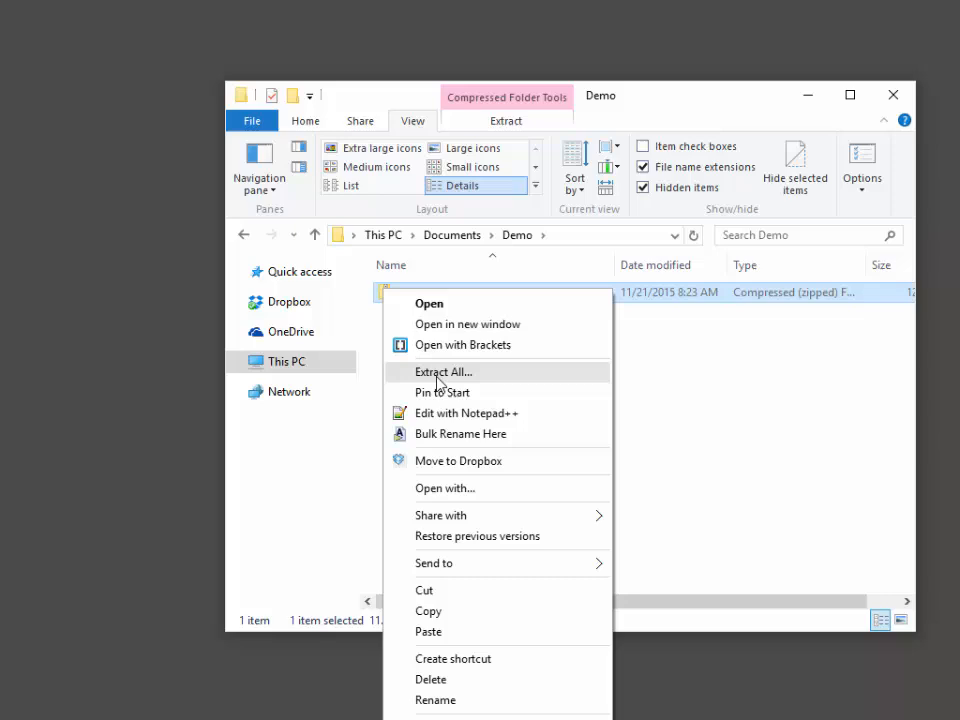
{"action": "left_click", "coordinate": [442, 371]}
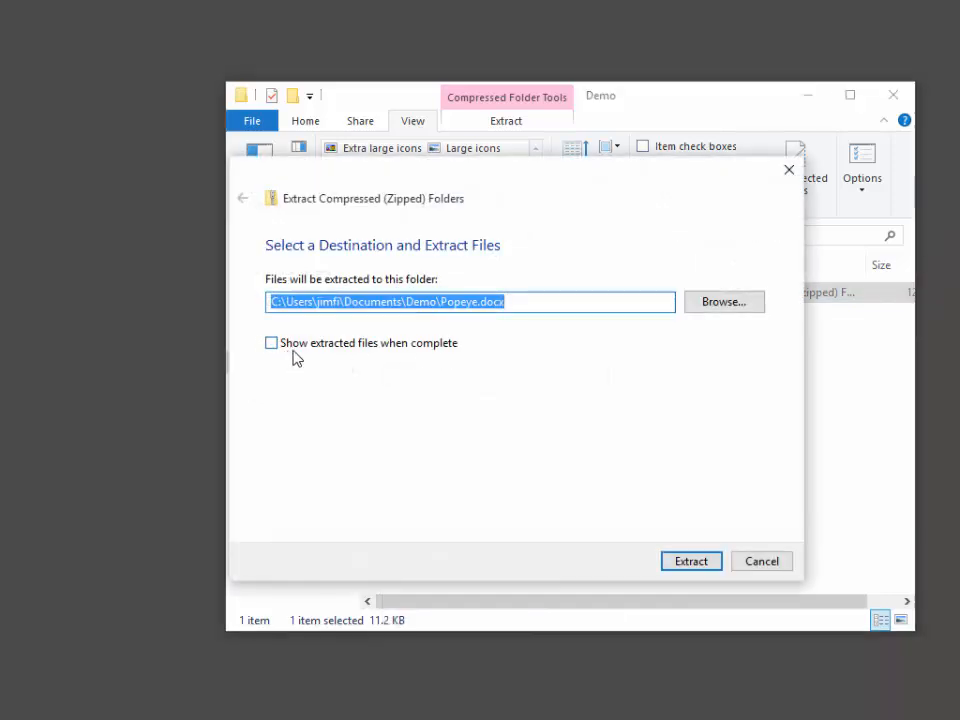
{"action": "mouse_move", "coordinate": [430, 360]}
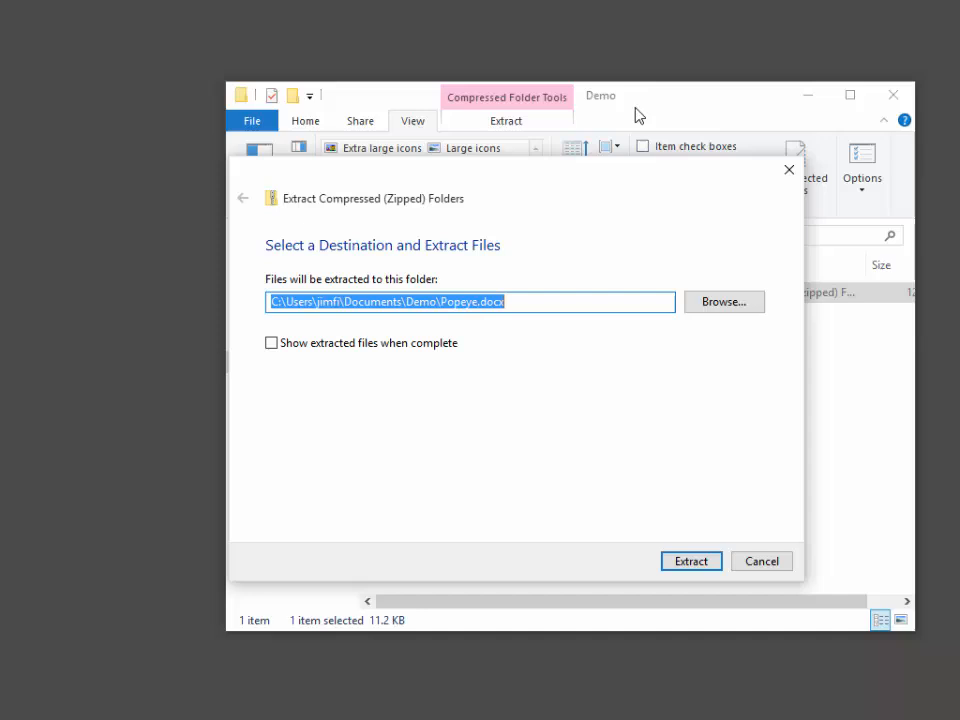
{"action": "mouse_move", "coordinate": [563, 288]}
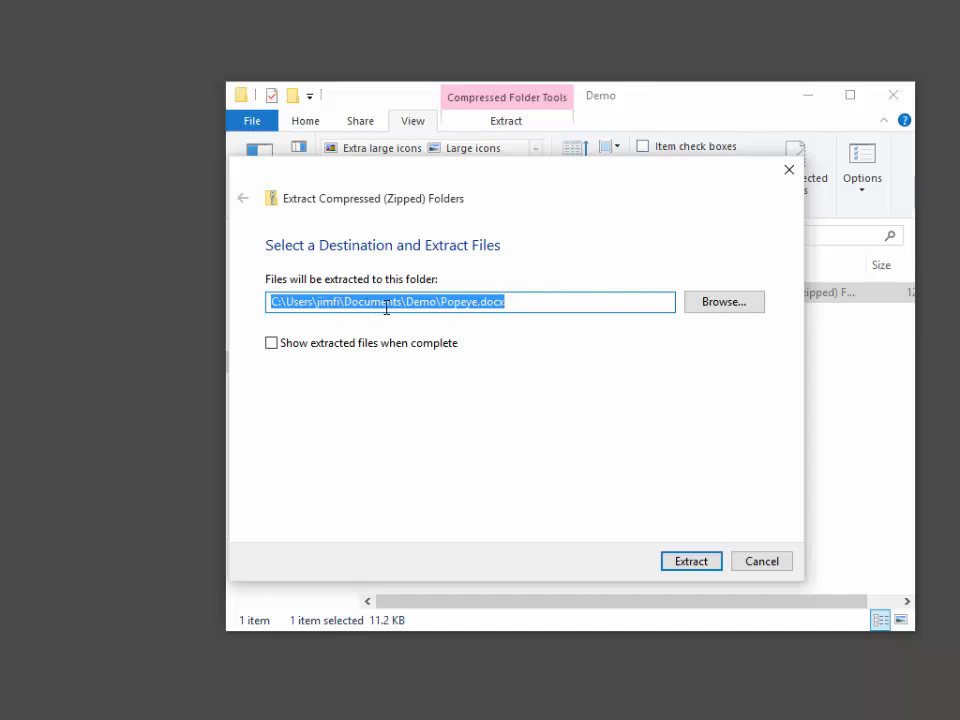
{"action": "left_click", "coordinate": [503, 301]}
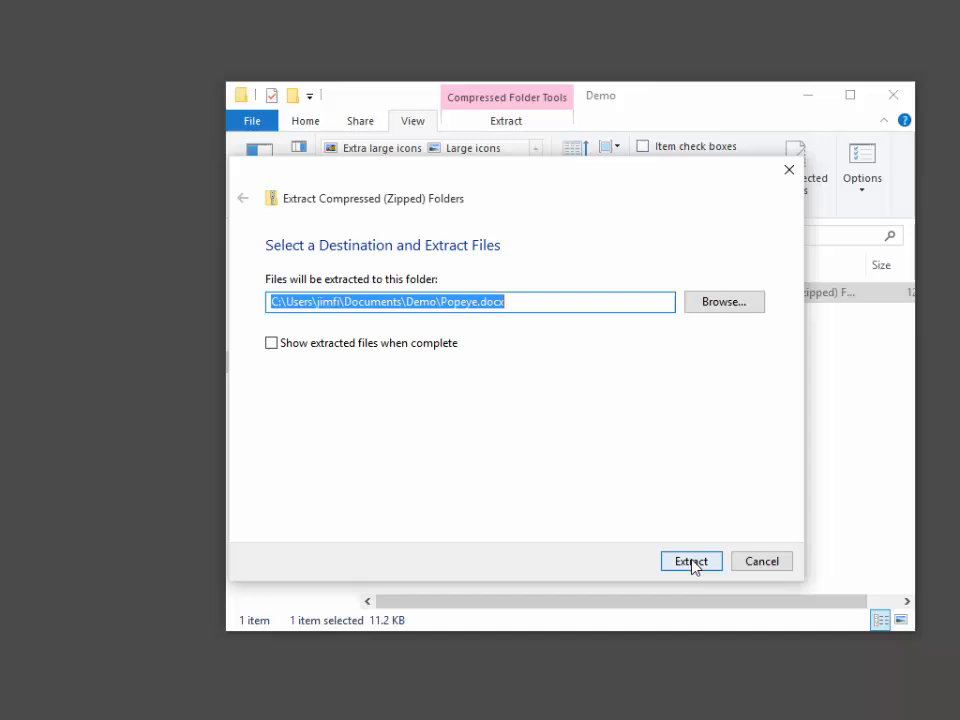
{"action": "left_click", "coordinate": [690, 561]}
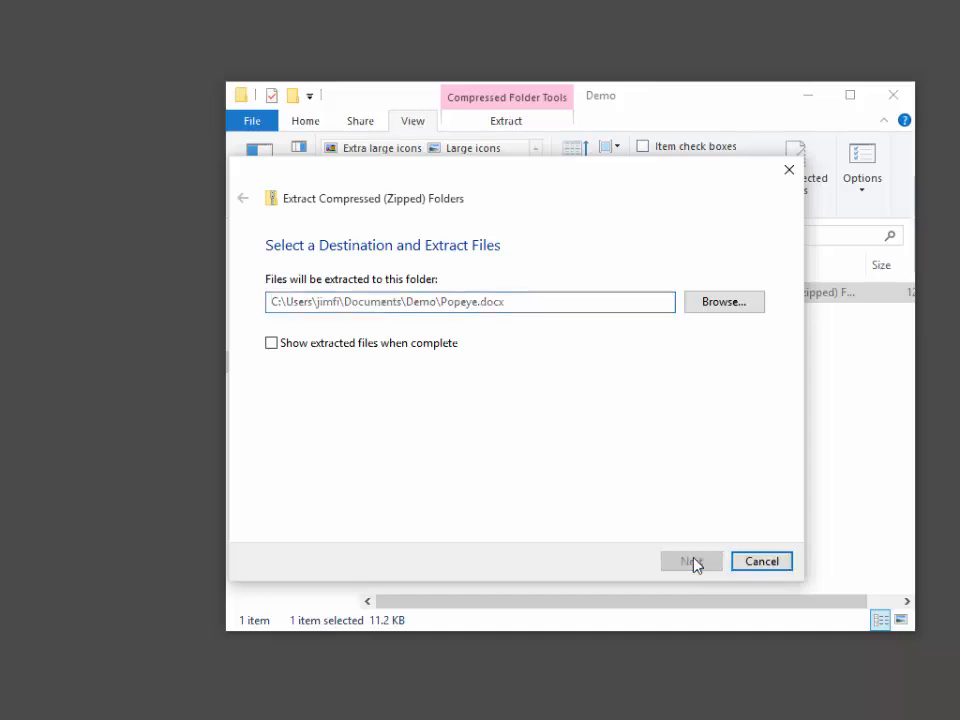
Finish extracting and select the new Popeye.docx folder beside Popeye.docx.zip.
{"action": "left_click", "coordinate": [691, 561]}
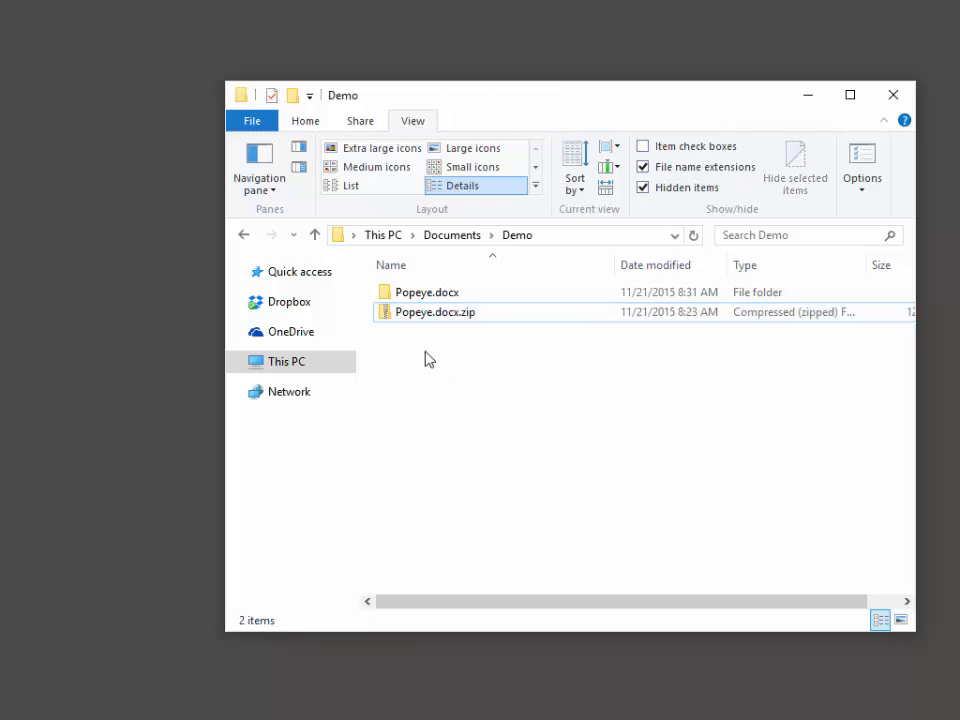
{"action": "left_click", "coordinate": [435, 312]}
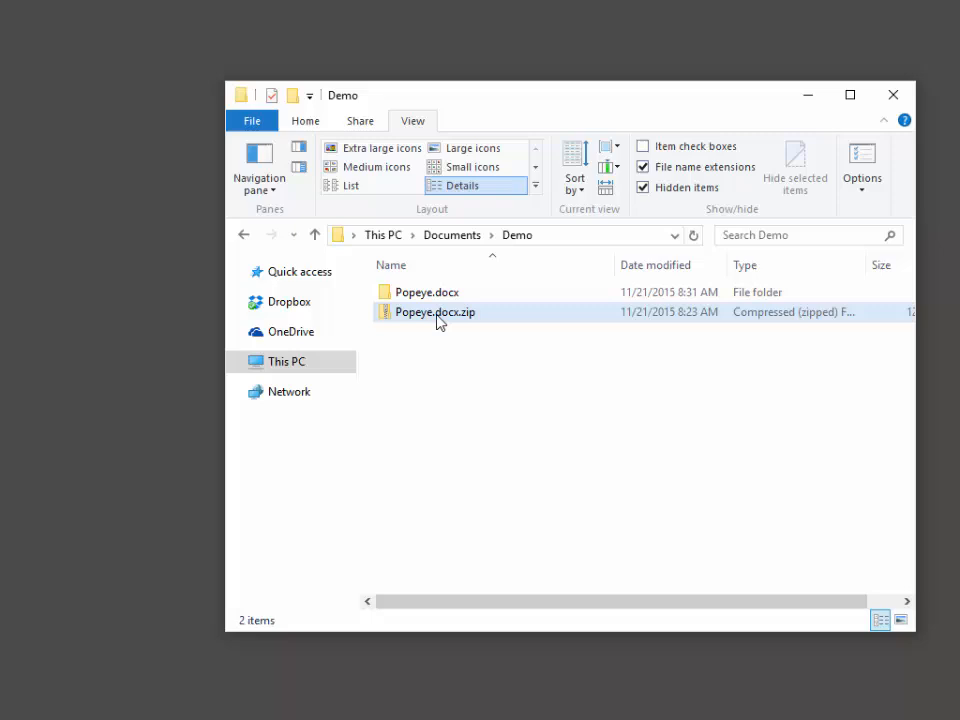
{"action": "left_click", "coordinate": [426, 292]}
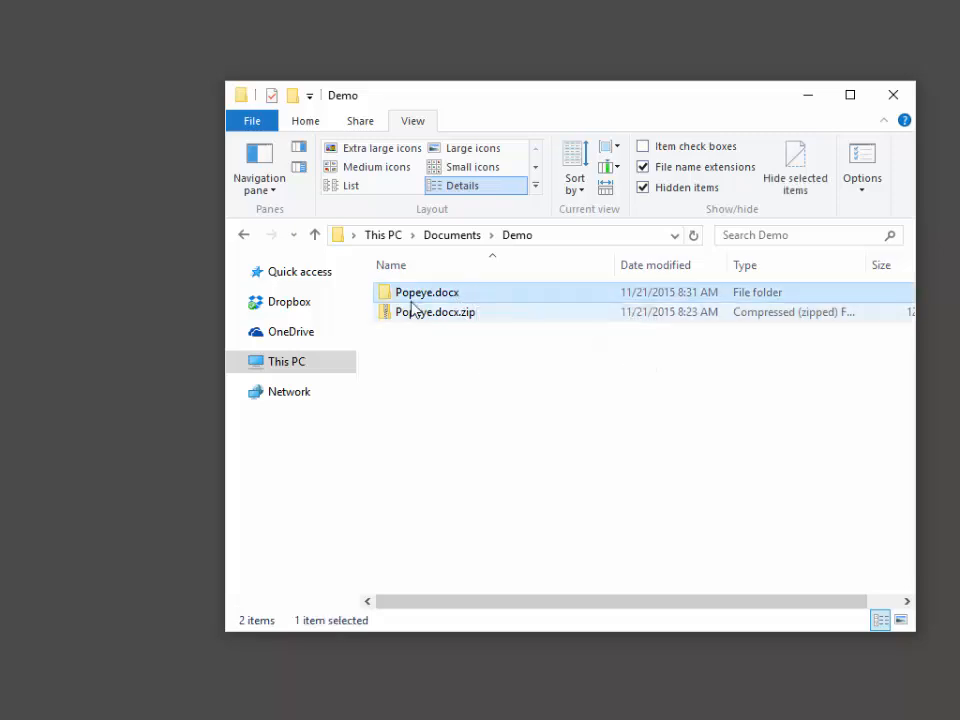
{"action": "mouse_move", "coordinate": [427, 292]}
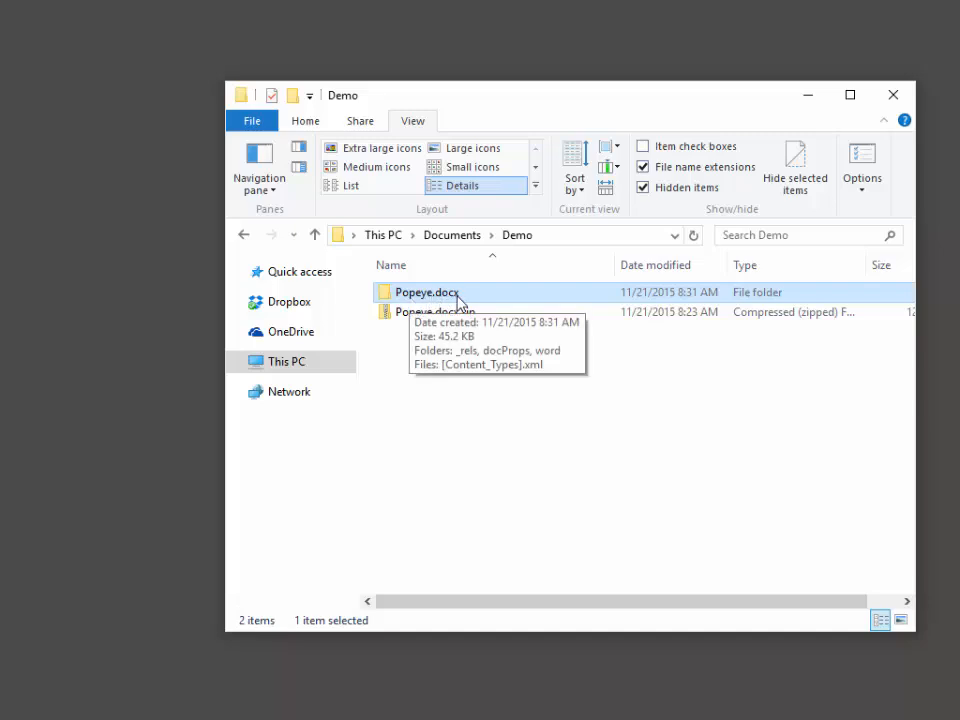
{"action": "mouse_move", "coordinate": [385, 302]}
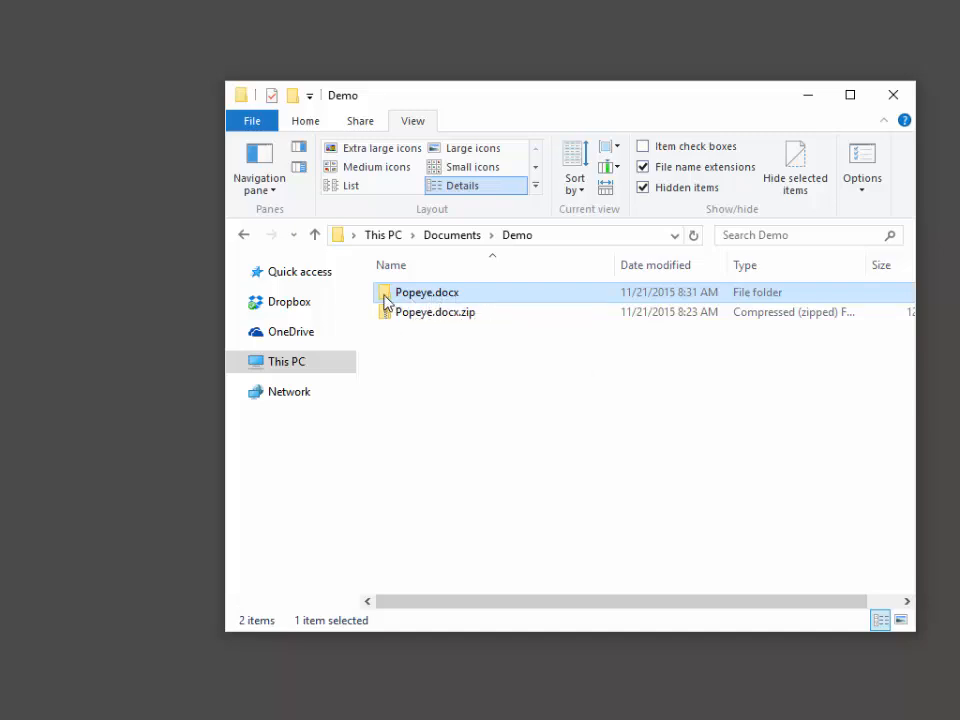
{"action": "mouse_move", "coordinate": [414, 392]}
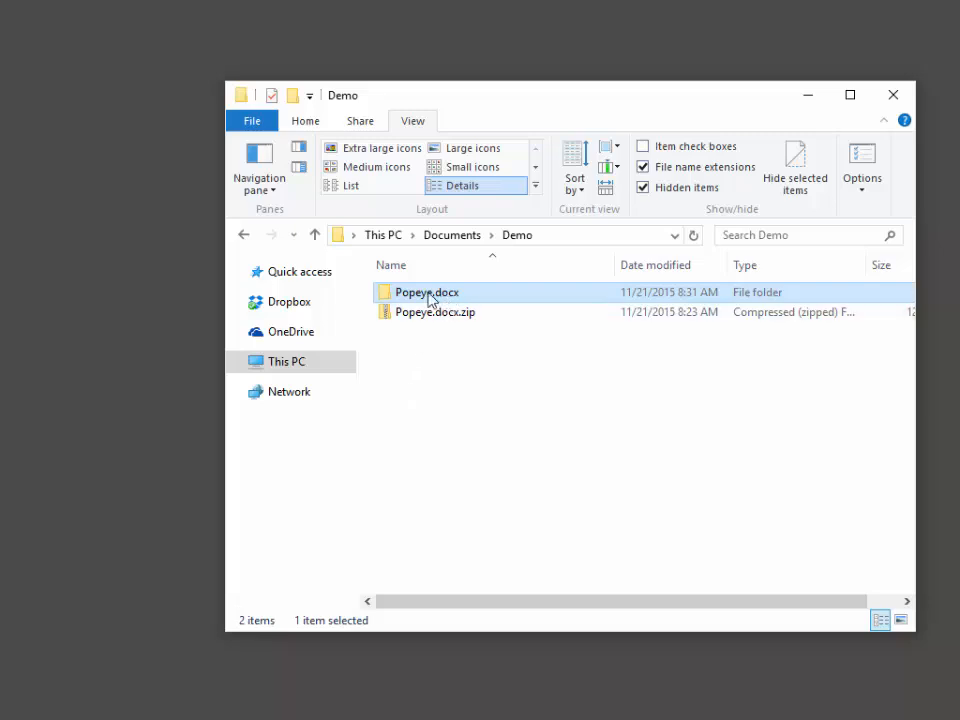
{"action": "mouse_move", "coordinate": [427, 292]}
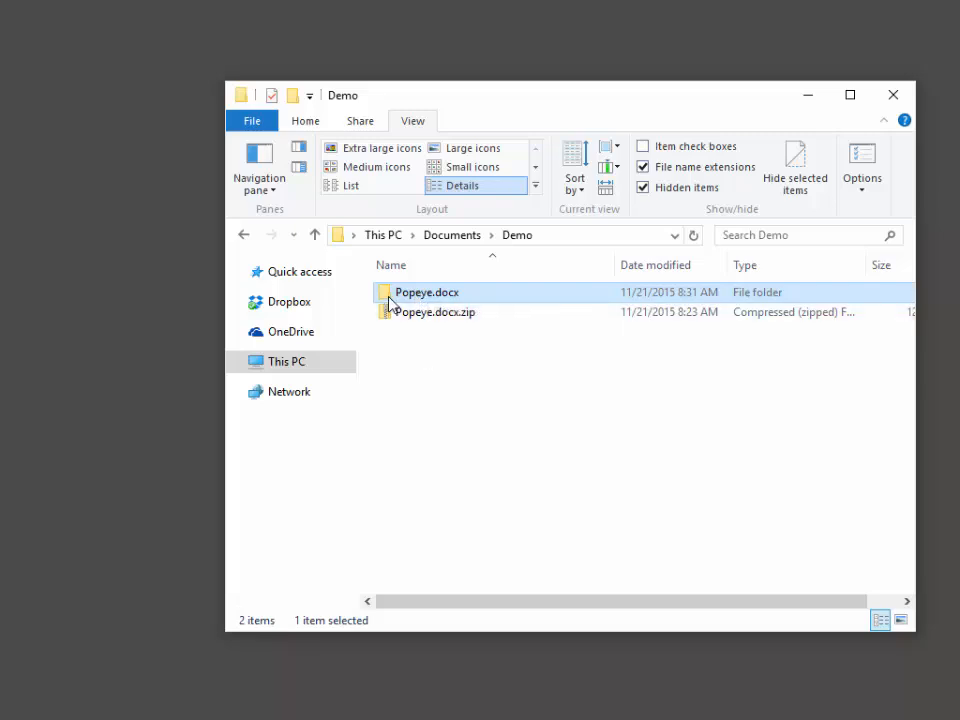
Open Popeye.docx > word and select document.xml.
{"action": "double_click", "coordinate": [427, 292]}
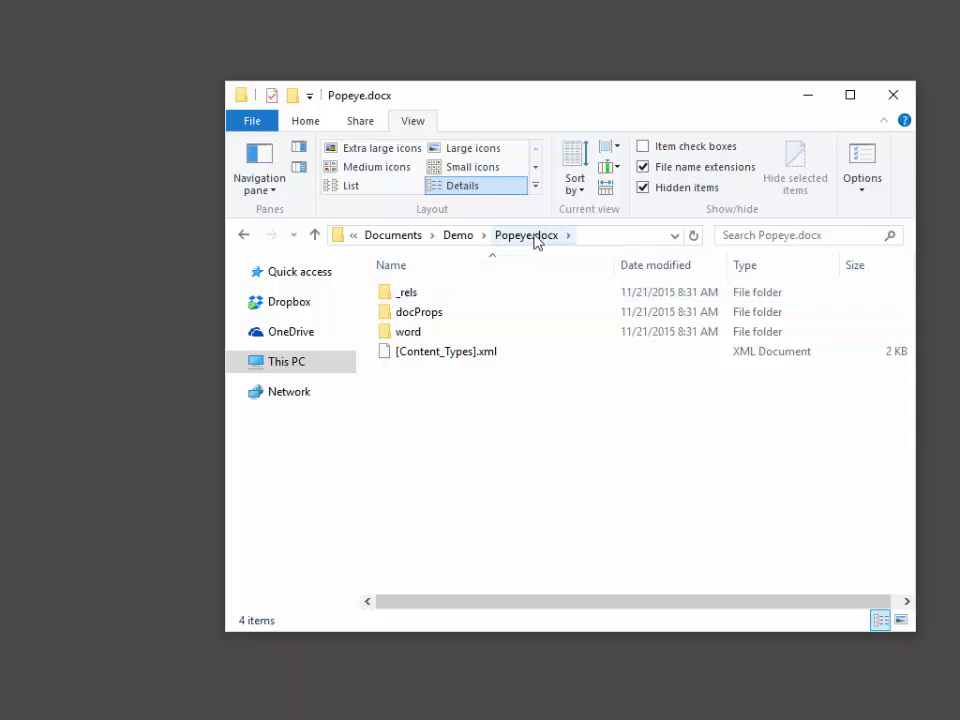
{"action": "mouse_move", "coordinate": [553, 247]}
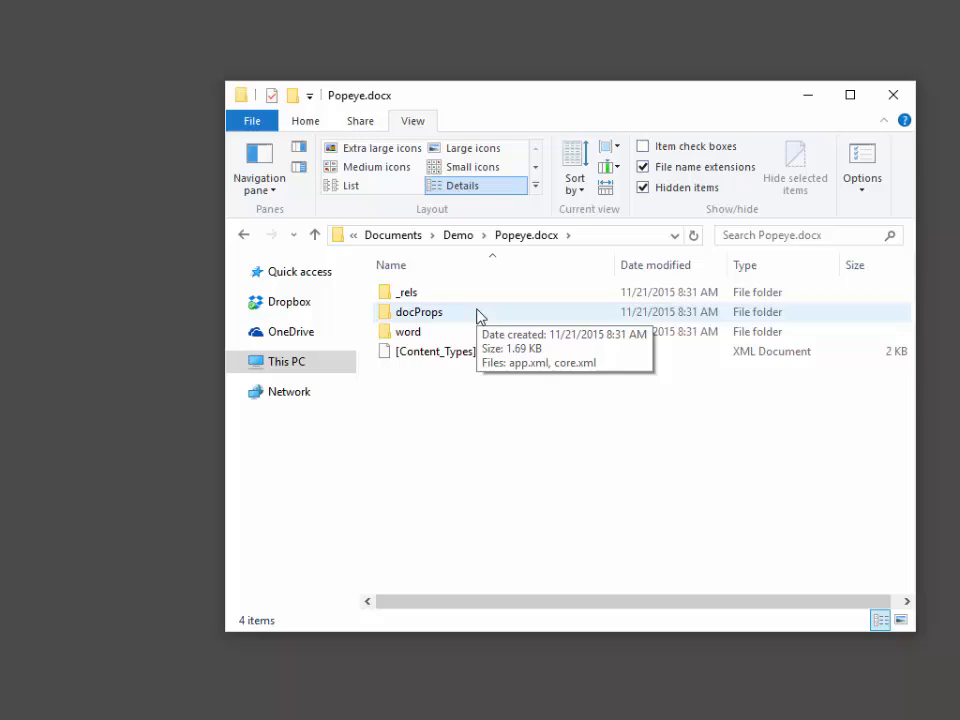
{"action": "mouse_move", "coordinate": [463, 331]}
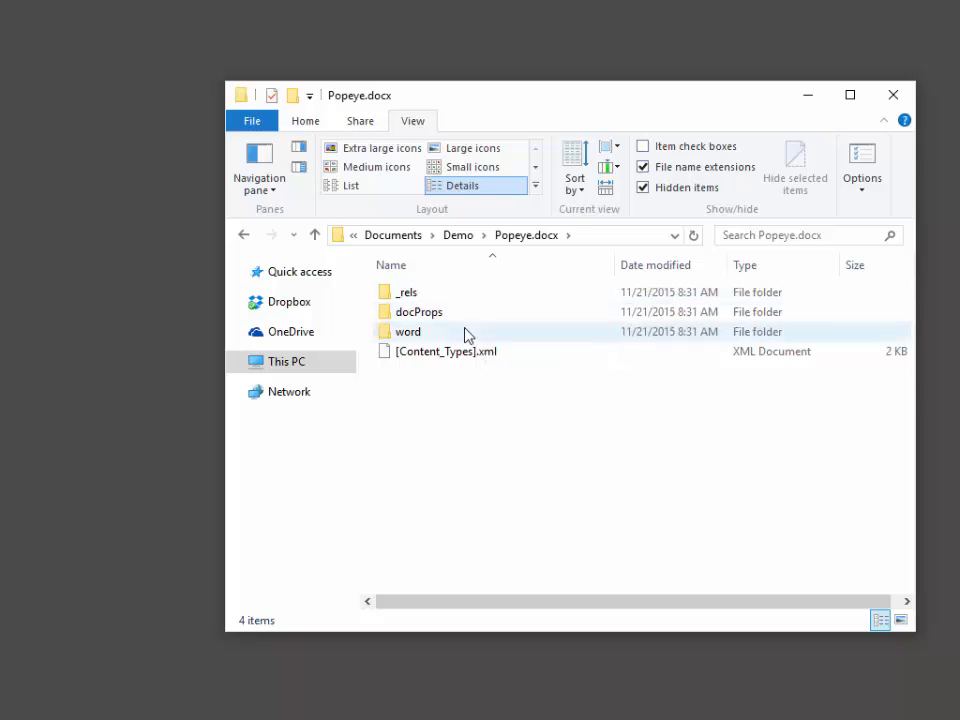
{"action": "mouse_move", "coordinate": [405, 331]}
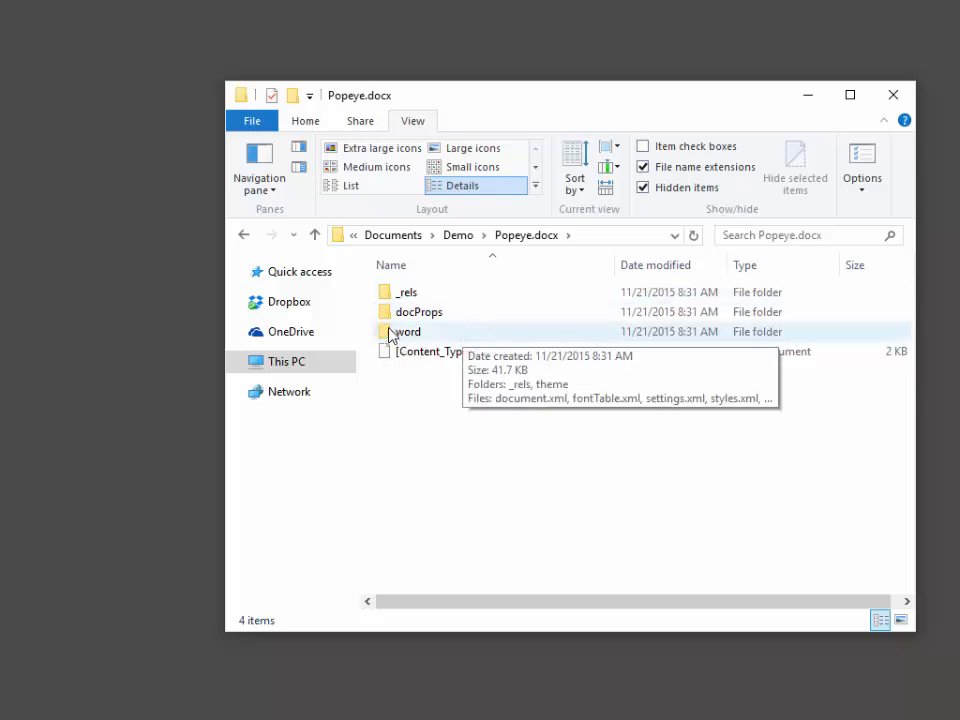
{"action": "double_click", "coordinate": [405, 331]}
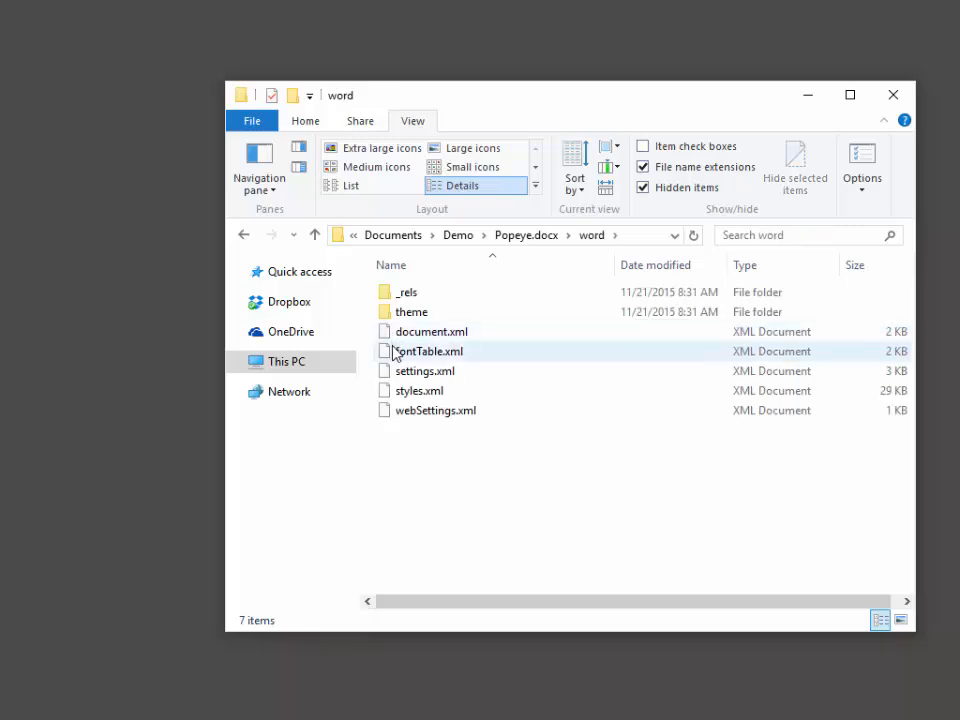
{"action": "left_click", "coordinate": [431, 331]}
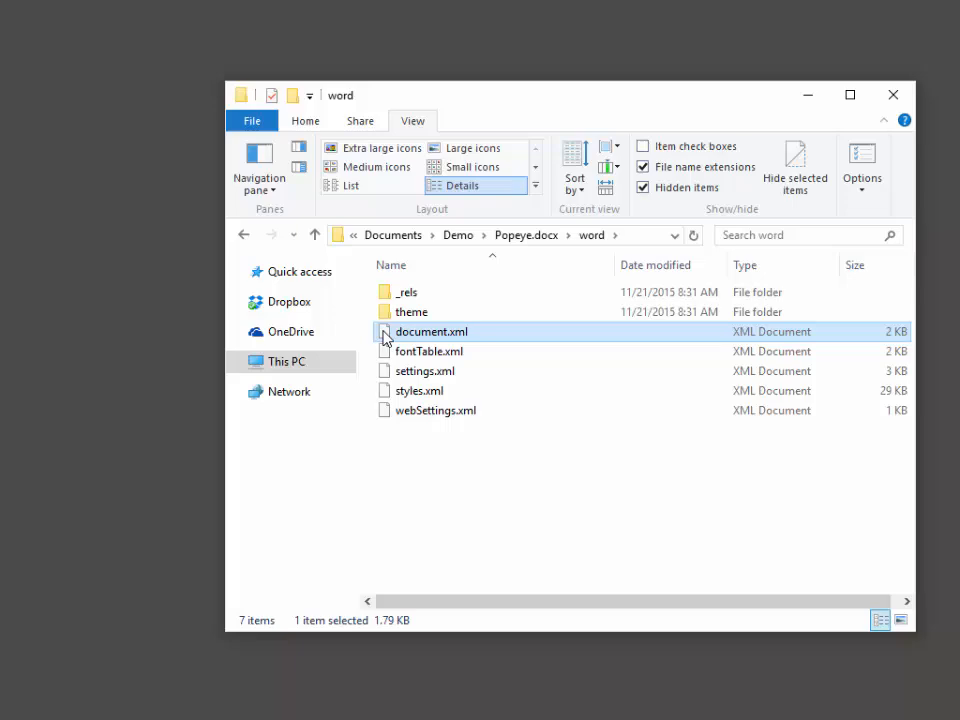
Open document.xml in WordPad to view its raw XML markup.
{"action": "double_click", "coordinate": [431, 331]}
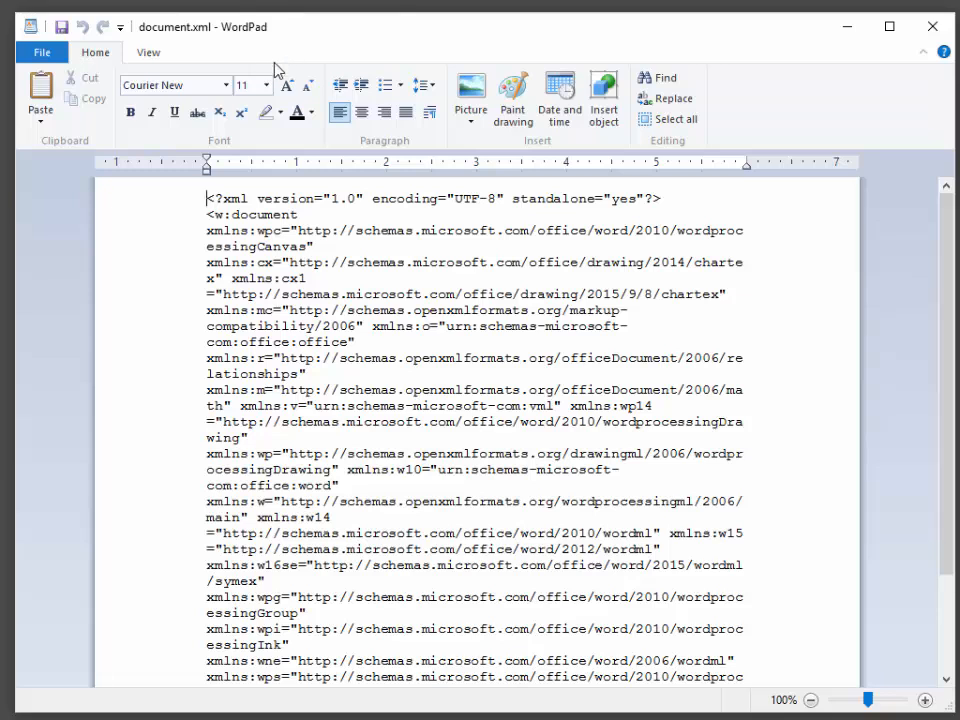
{"action": "mouse_move", "coordinate": [200, 205]}
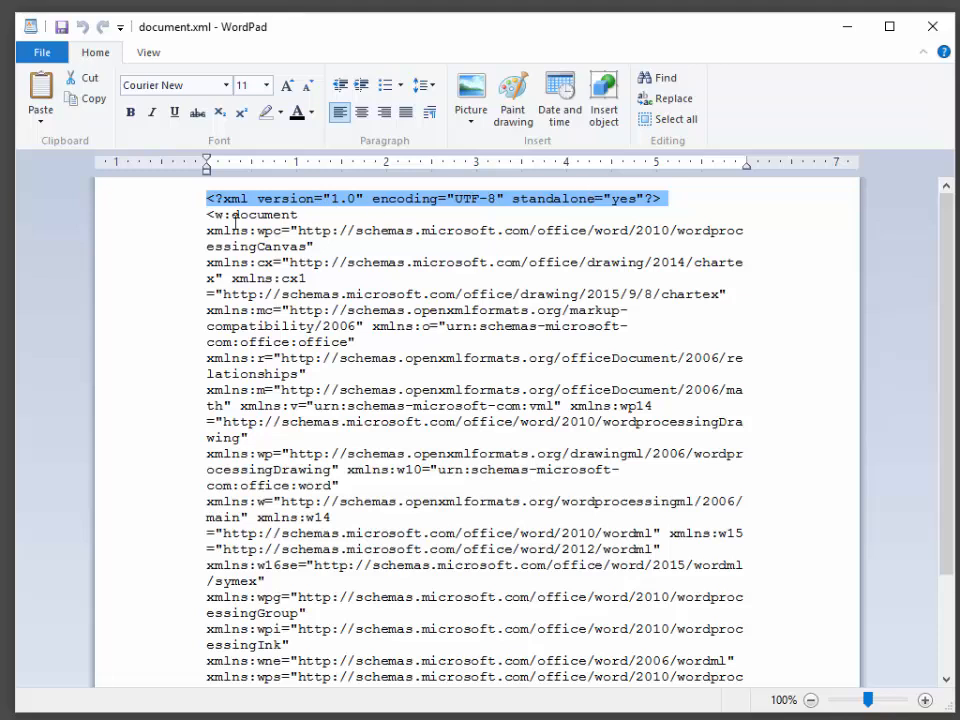
{"action": "mouse_move", "coordinate": [302, 260]}
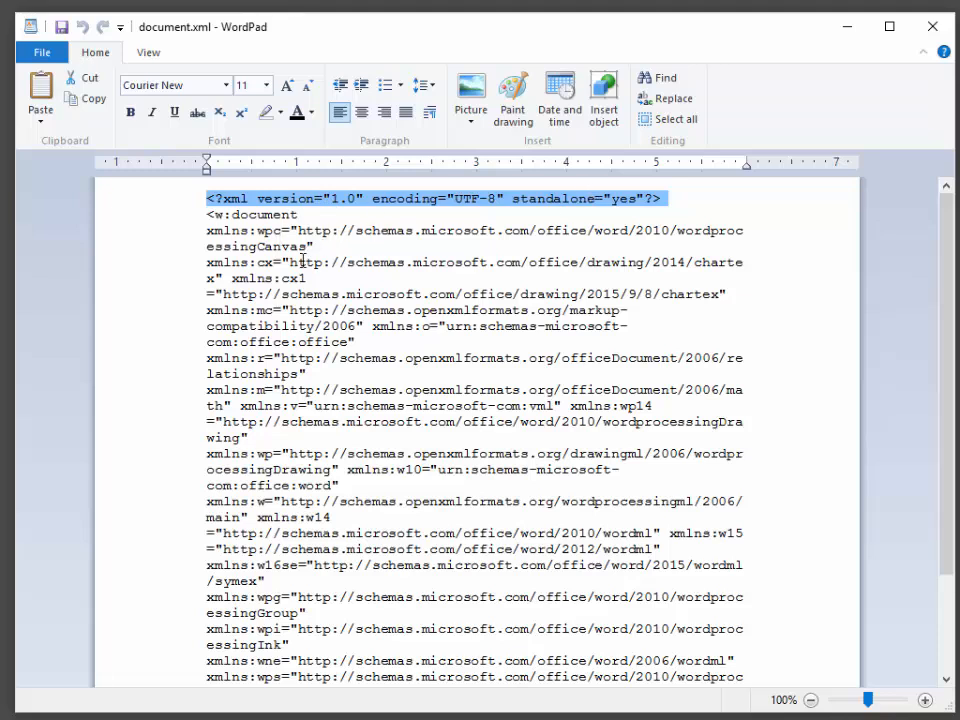
{"action": "mouse_move", "coordinate": [354, 438]}
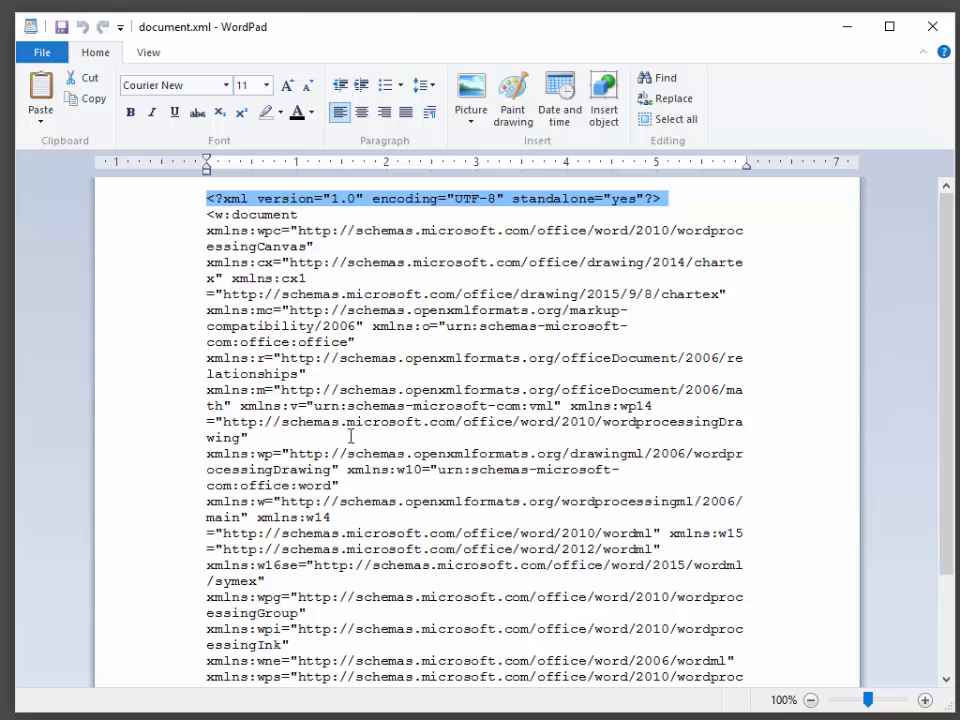
{"action": "mouse_move", "coordinate": [222, 195]}
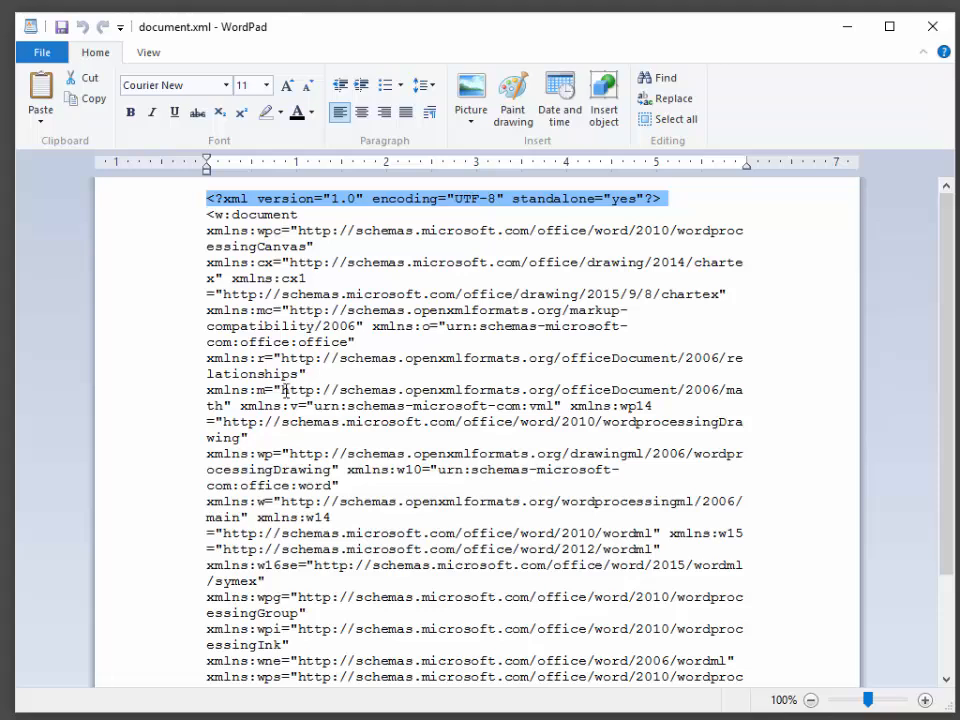
{"action": "mouse_move", "coordinate": [940, 245]}
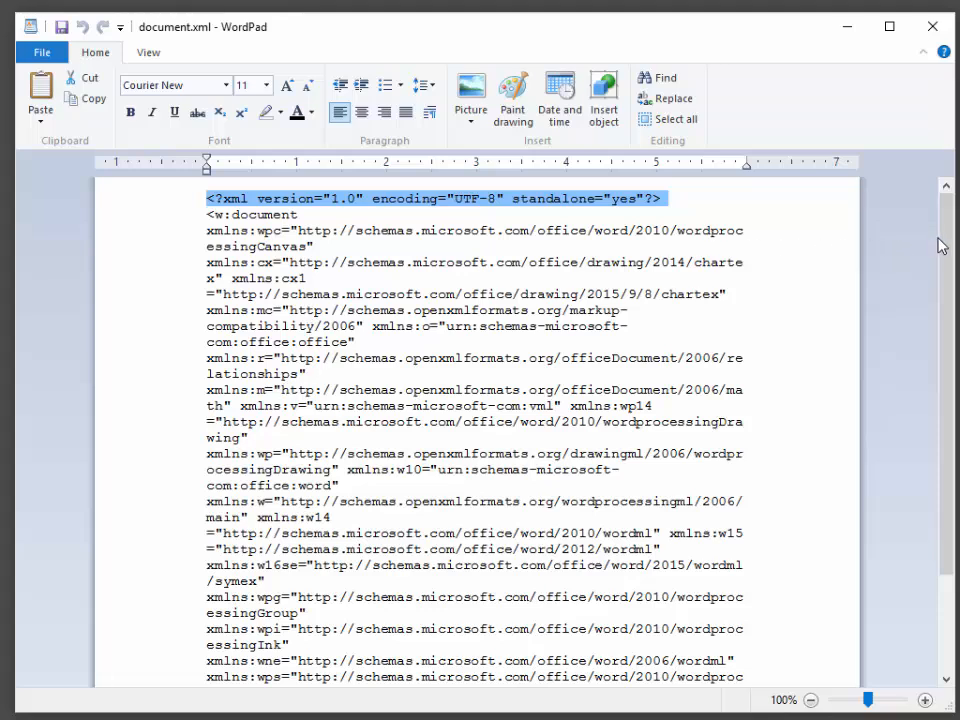
Scroll to the w:body section and select the word Popeye in its w:t element.
{"action": "scroll", "scroll_direction": "down", "scroll_amount": 3}
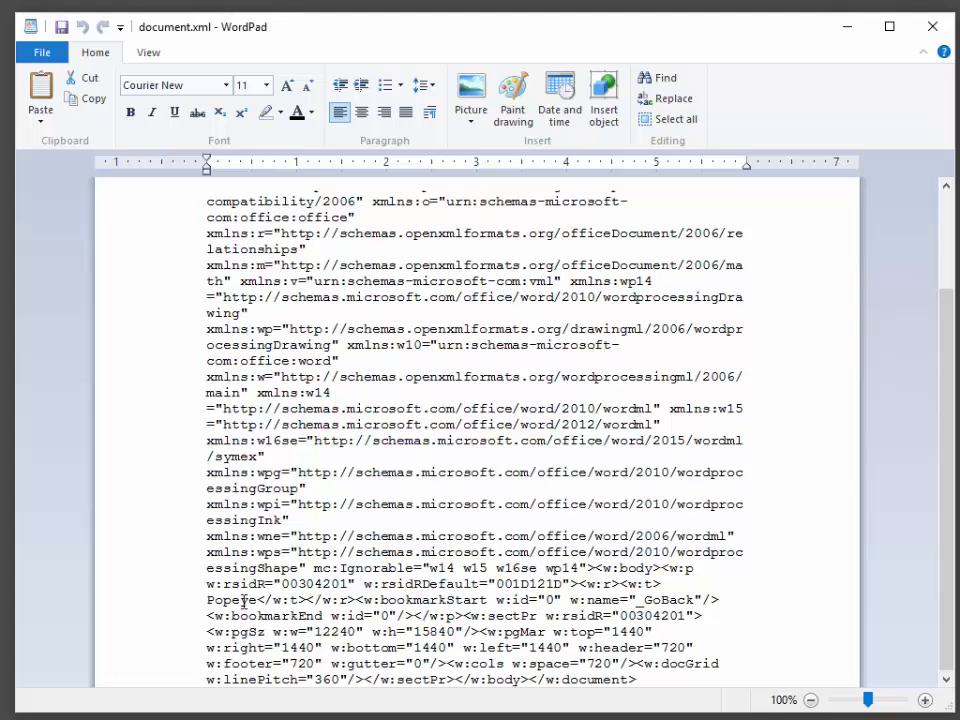
{"action": "double_click", "coordinate": [231, 599]}
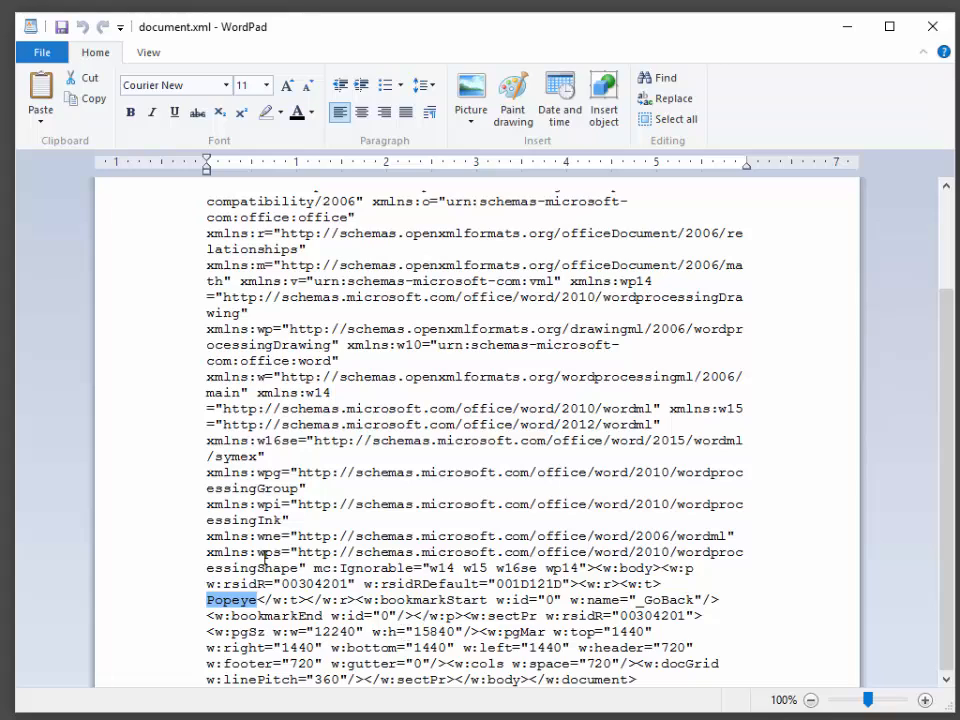
{"action": "mouse_move", "coordinate": [402, 655]}
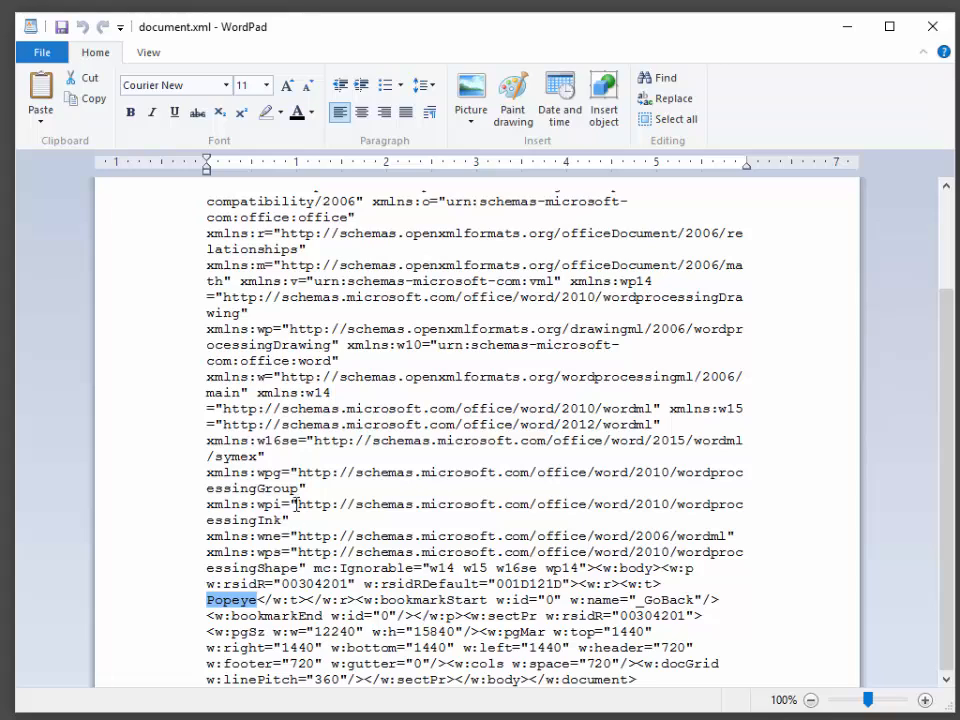
{"action": "mouse_move", "coordinate": [297, 503]}
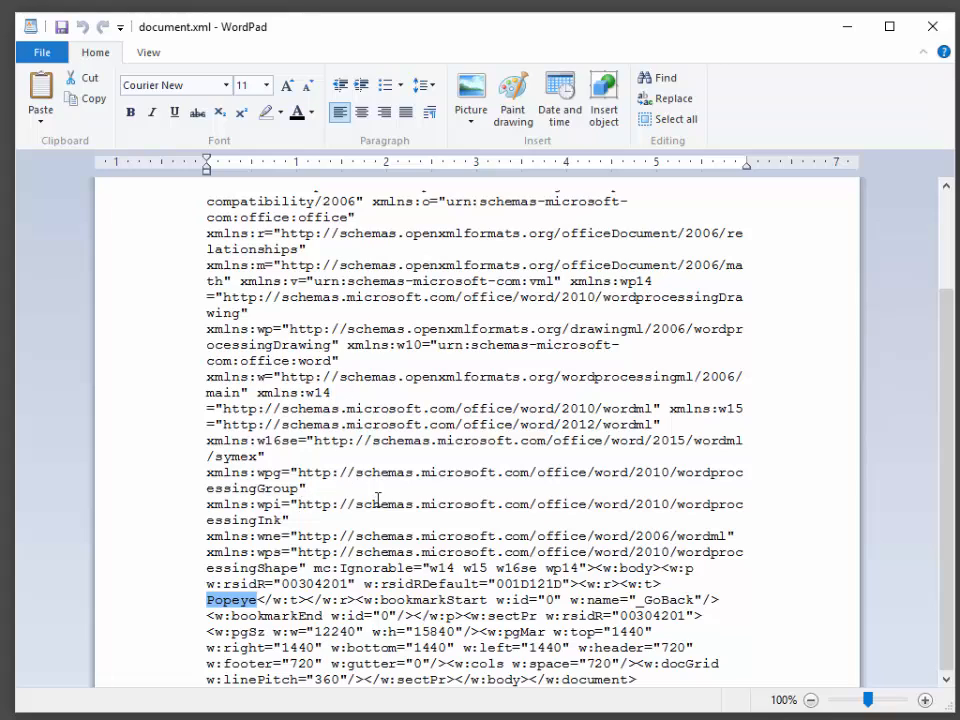
{"action": "mouse_move", "coordinate": [415, 545]}
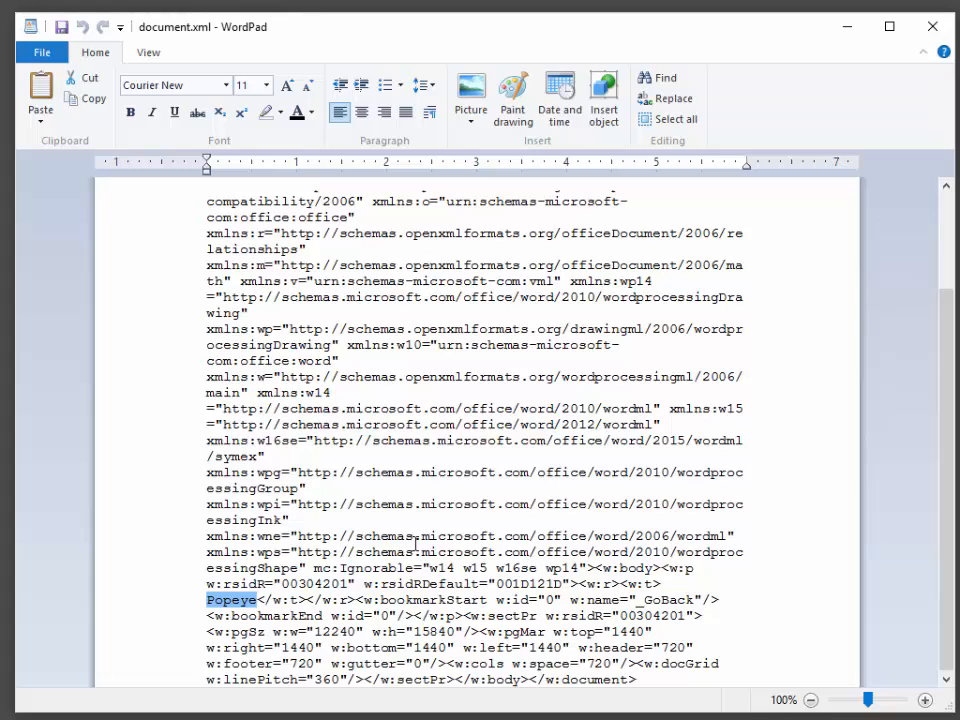